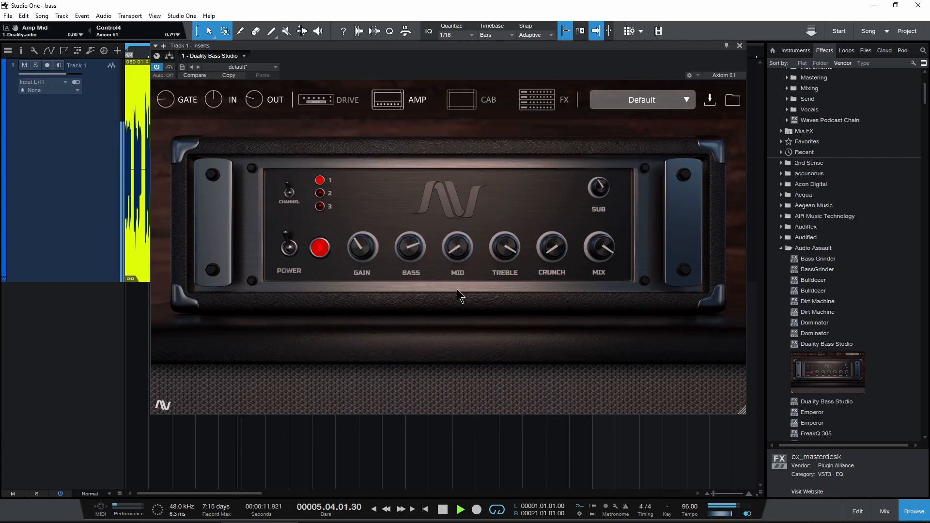
- Flip the amp to channel 2, raise gain to about halfway and lower the mid
drag(456, 246, 464, 224)
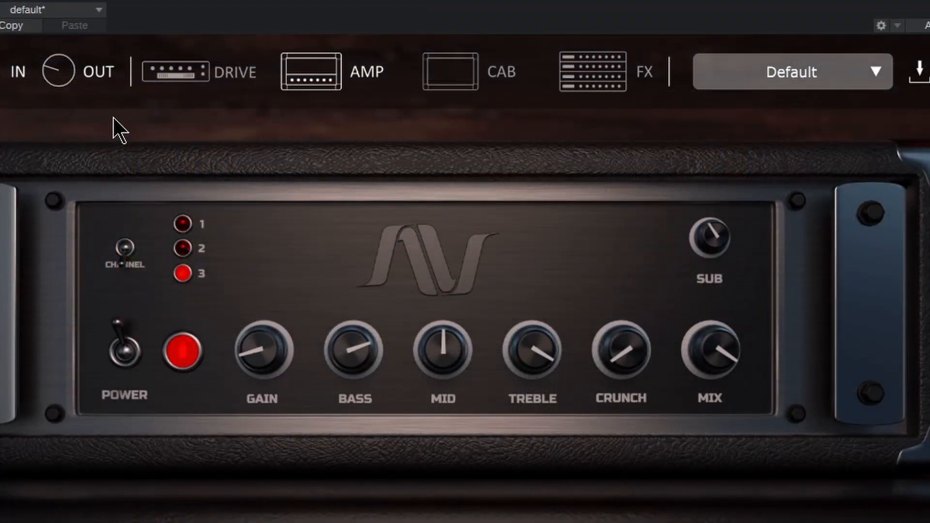
drag(441, 352, 442, 361)
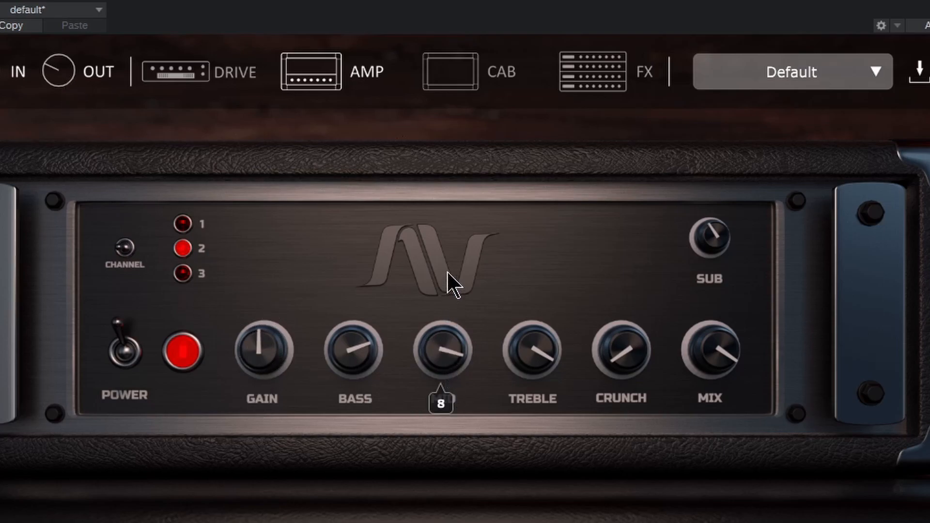
drag(441, 353, 451, 403)
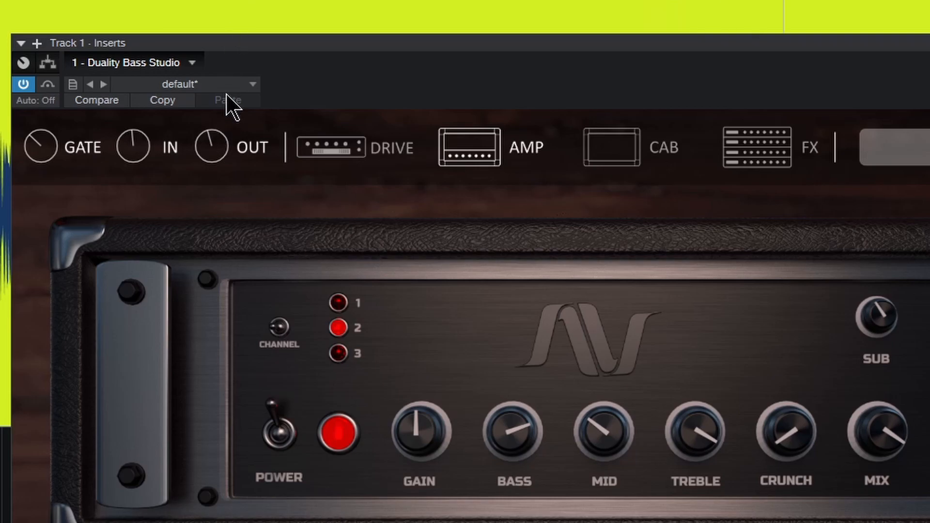
mouse_move(313, 129)
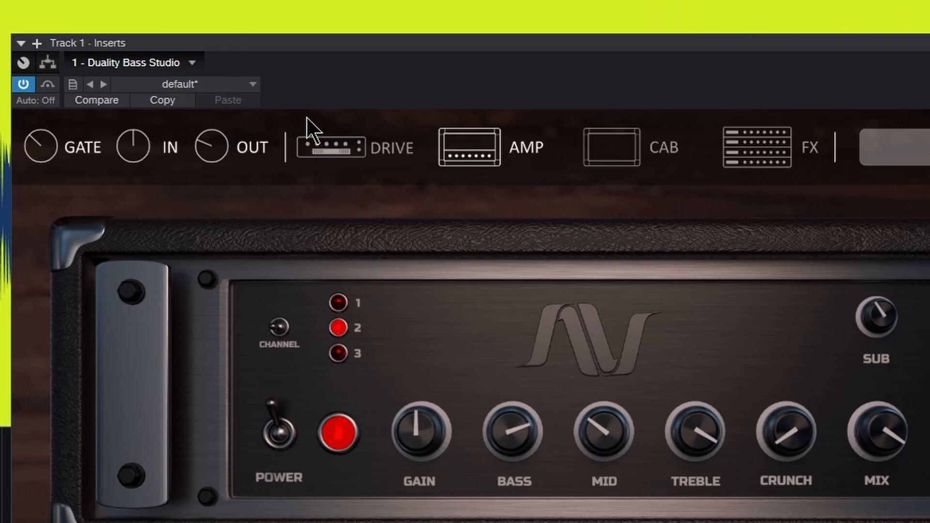
- Power on the Bass Drive stage as an Overdrive Pedal after glancing at the FX rack
click(329, 148)
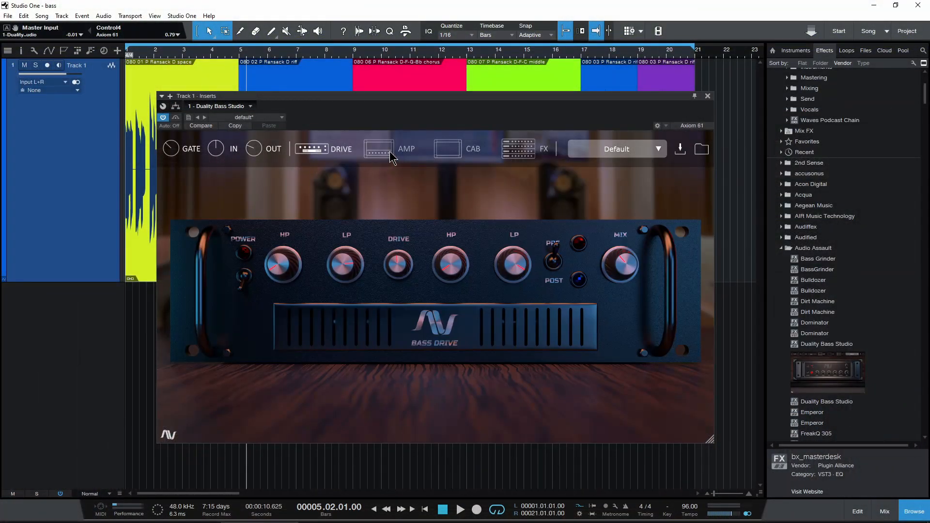
click(517, 149)
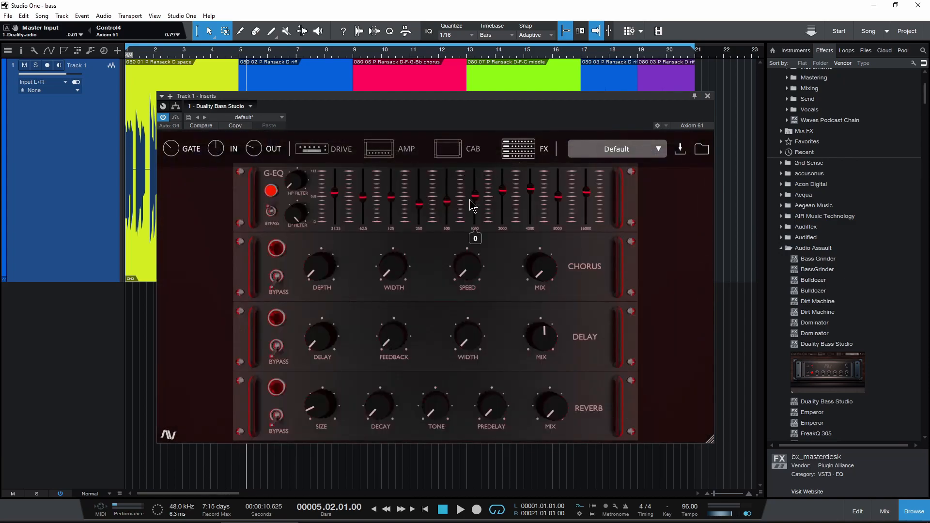
click(311, 148)
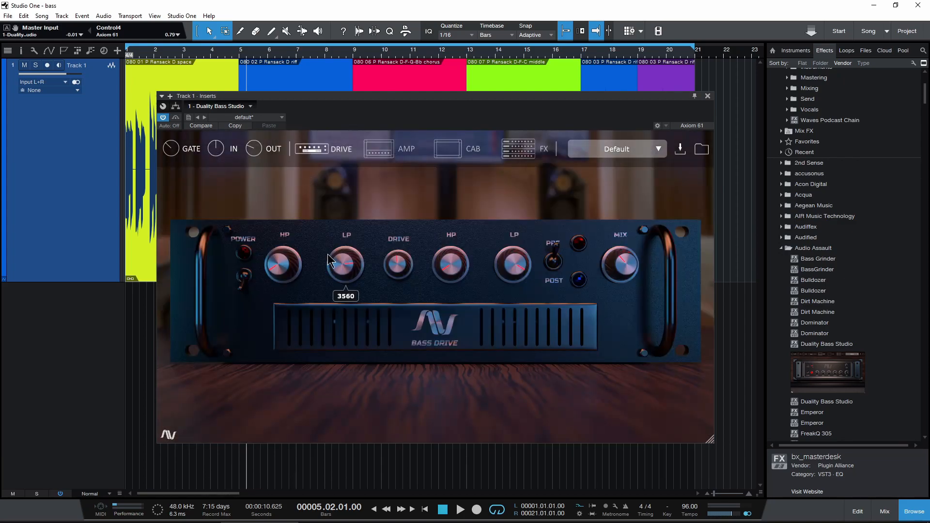
mouse_move(245, 285)
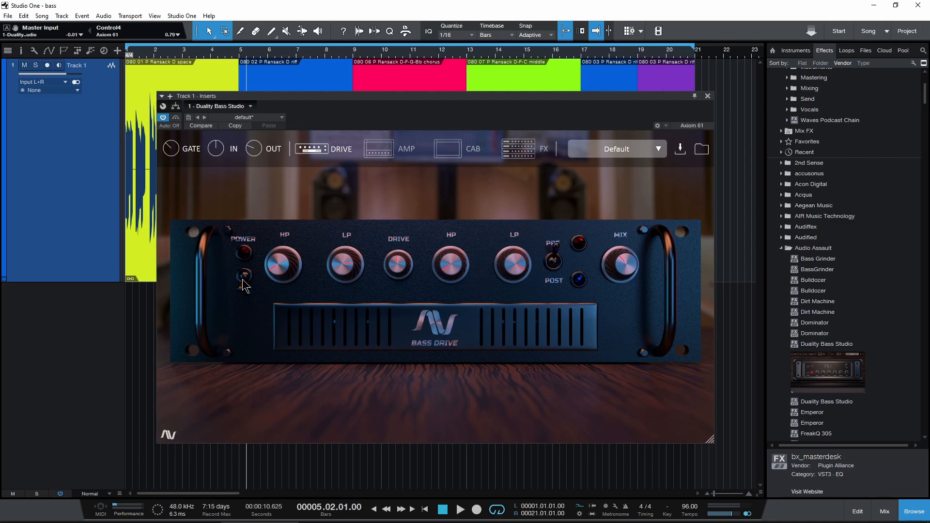
click(243, 276)
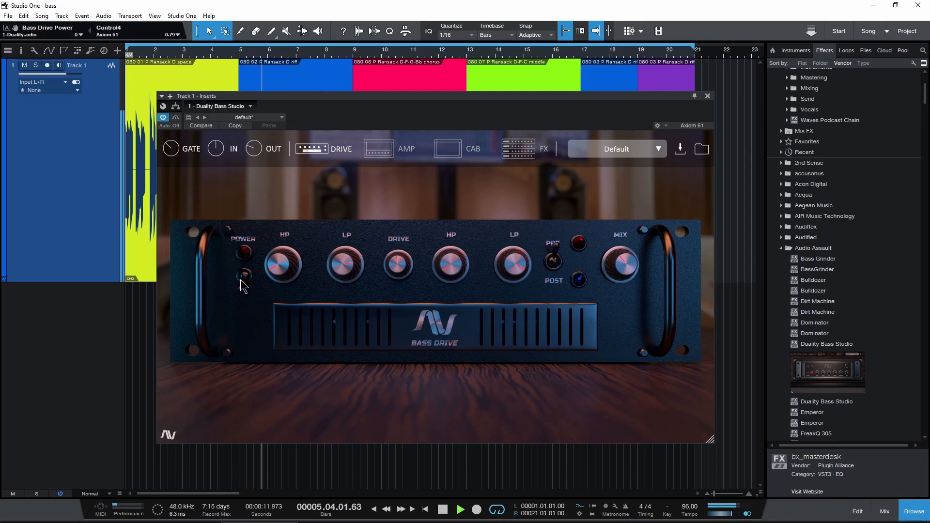
click(242, 252)
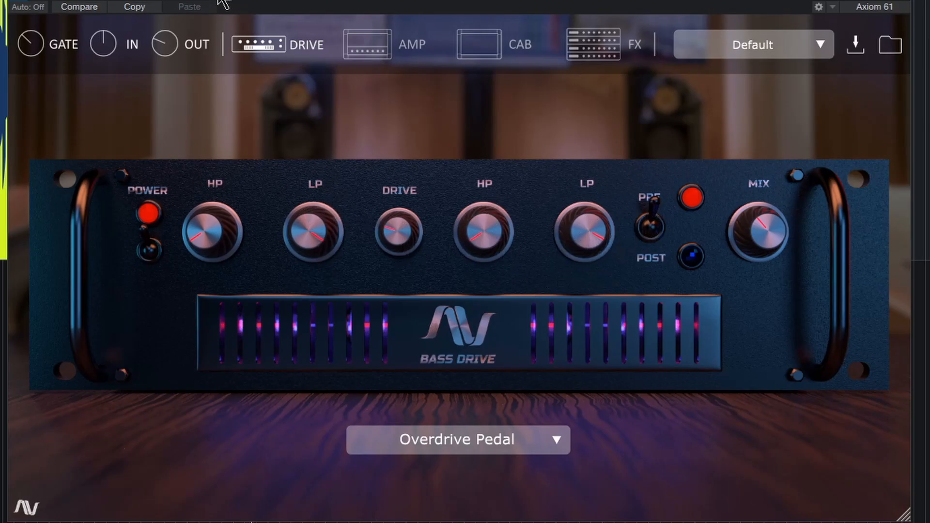
mouse_move(662, 255)
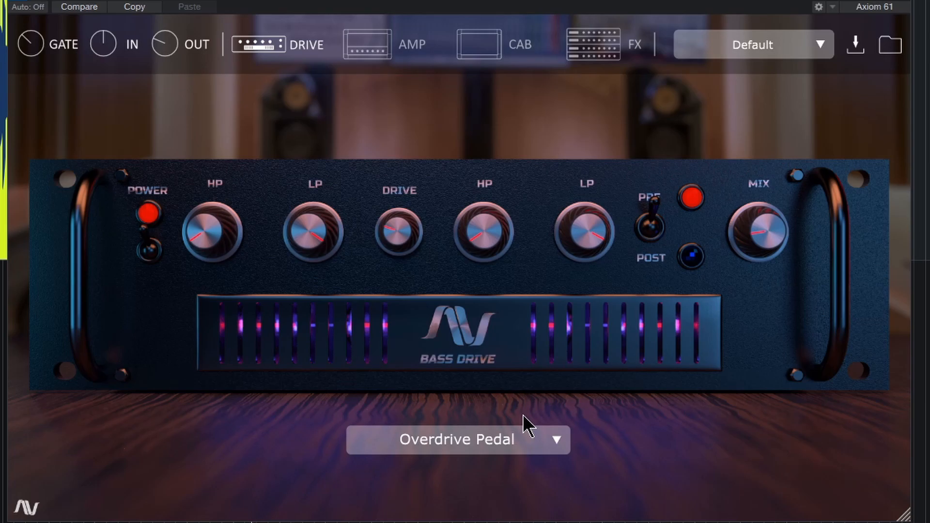
mouse_move(555, 455)
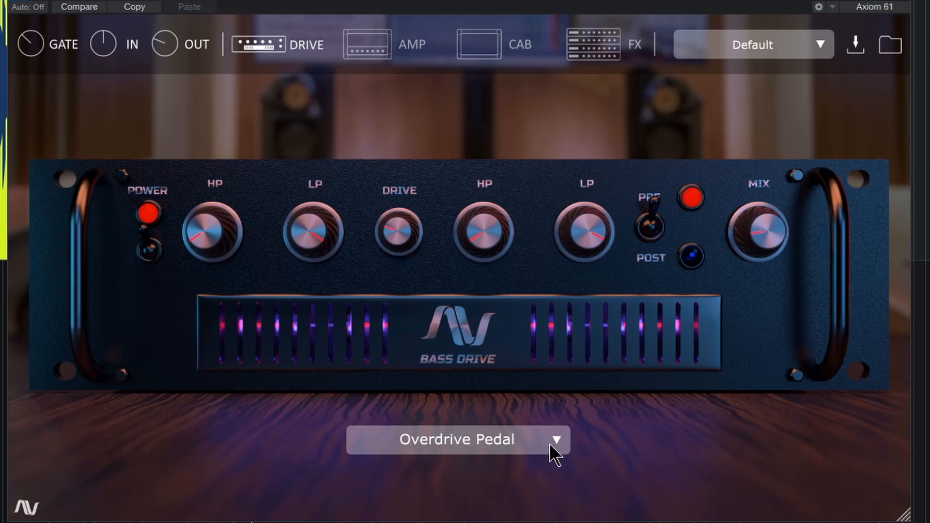
mouse_move(449, 448)
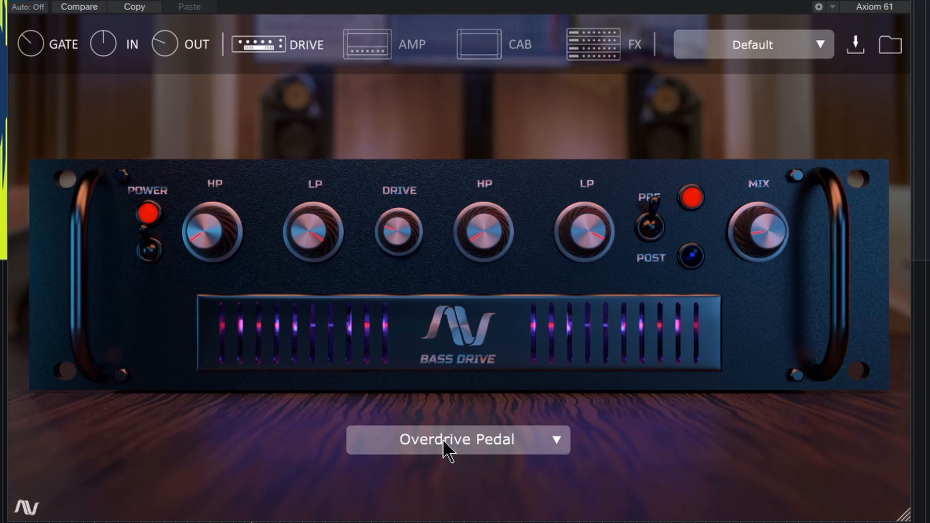
- Pick British Stack as the drive type, set mix to 46 and move it to post
click(456, 440)
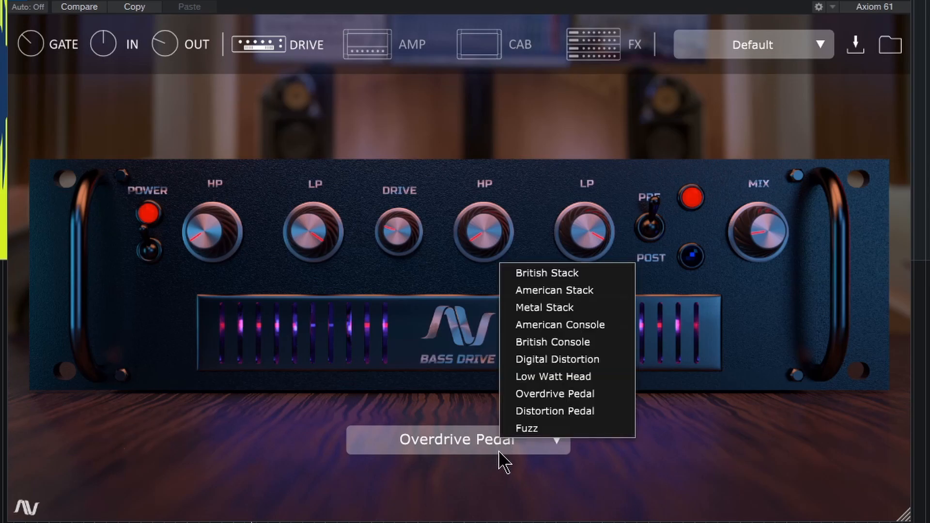
mouse_move(598, 326)
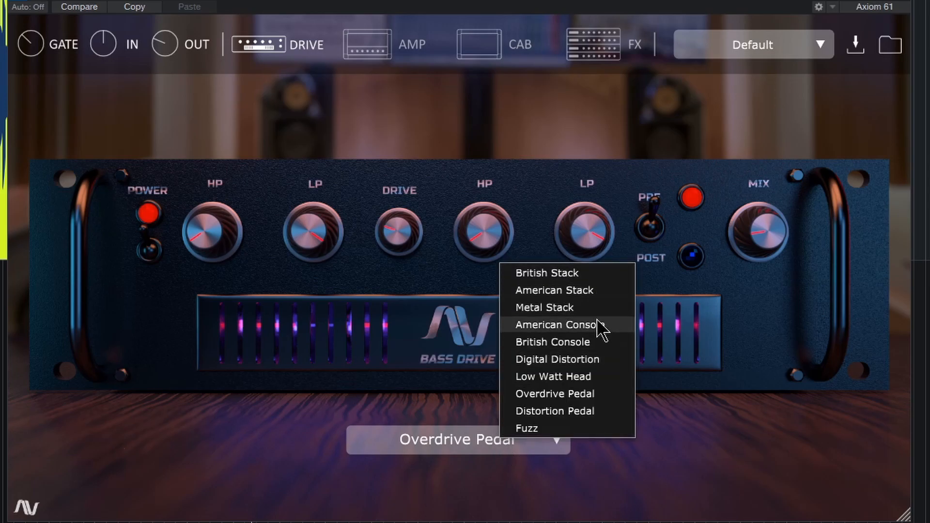
mouse_move(572, 413)
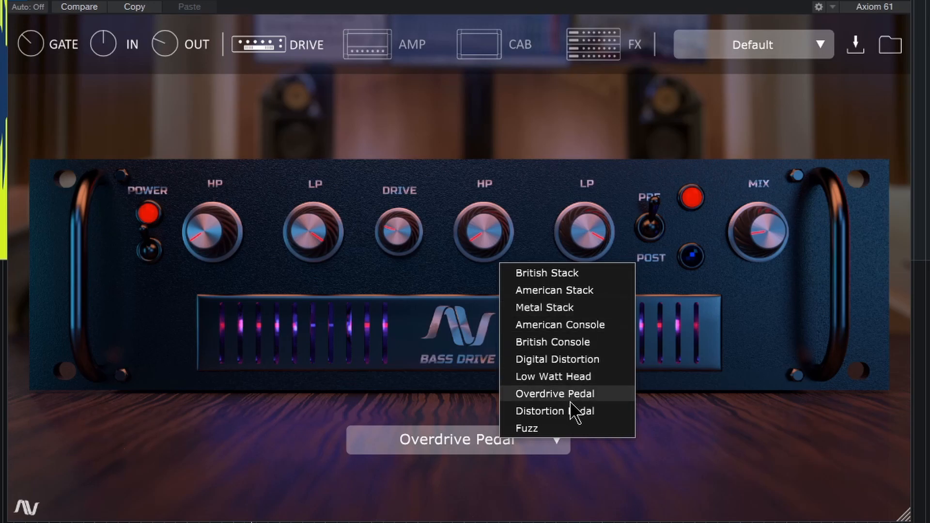
click(554, 393)
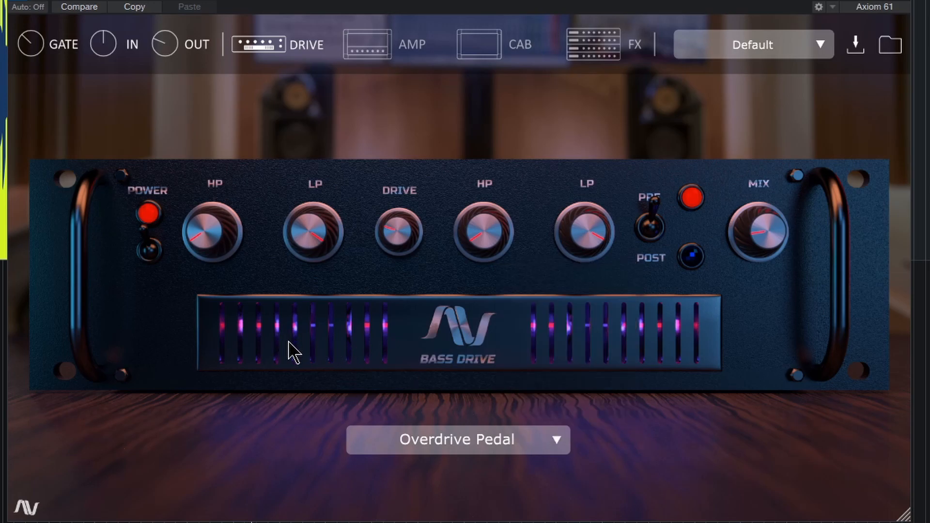
mouse_move(246, 279)
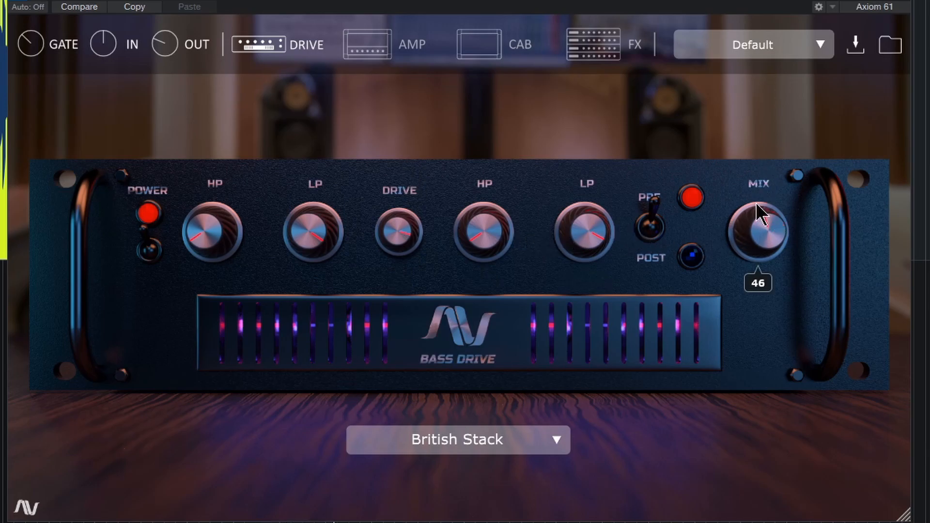
drag(757, 231, 768, 207)
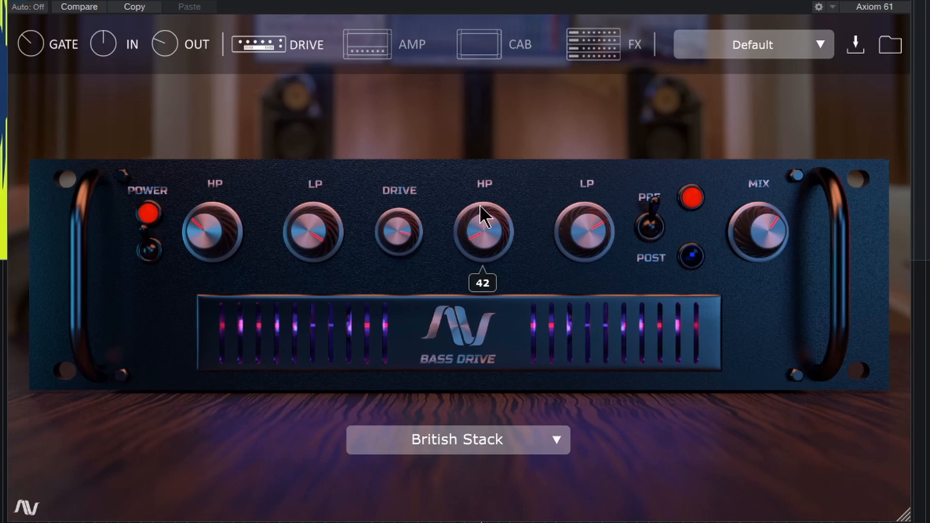
mouse_move(656, 243)
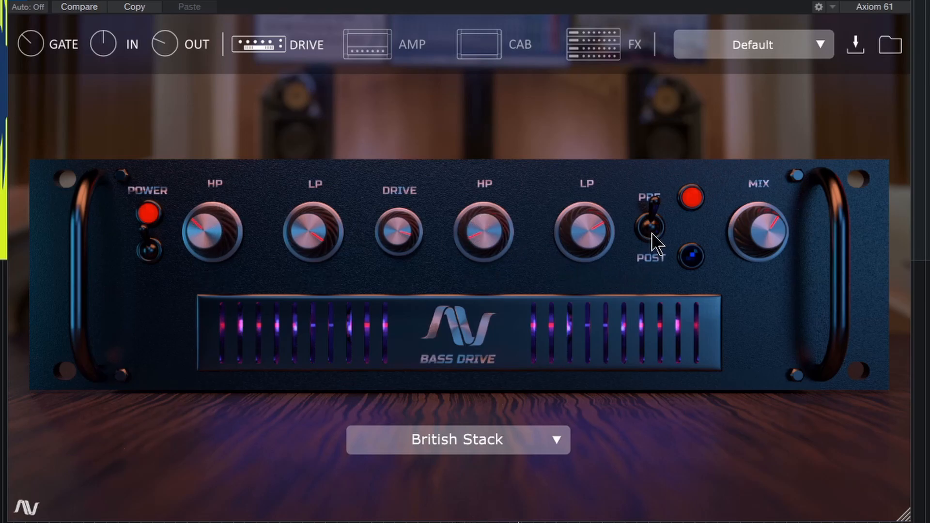
click(648, 231)
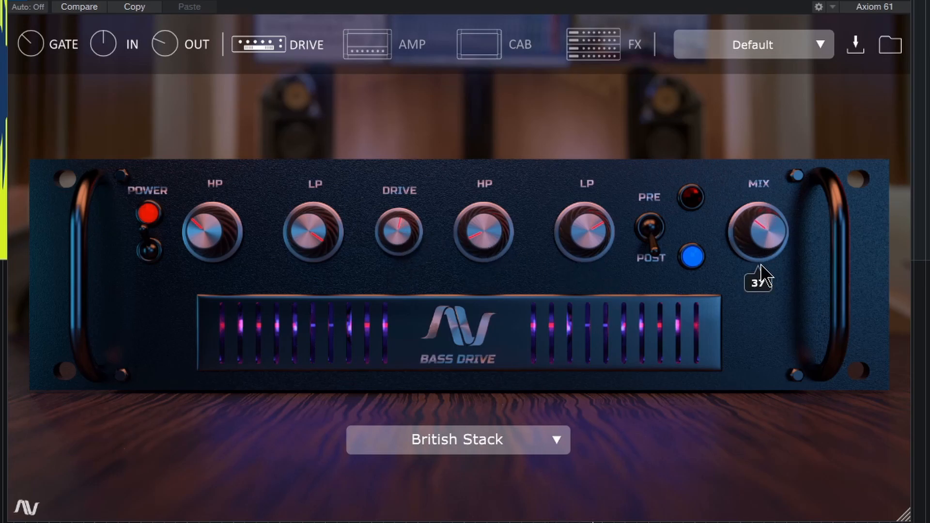
- Try Low Watt Head as the drive type, then settle back on British Stack
click(456, 440)
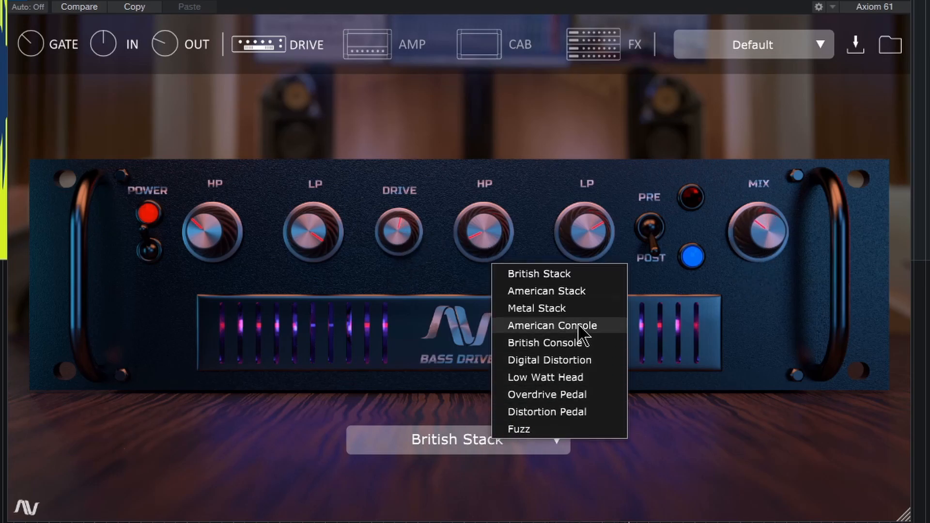
click(551, 326)
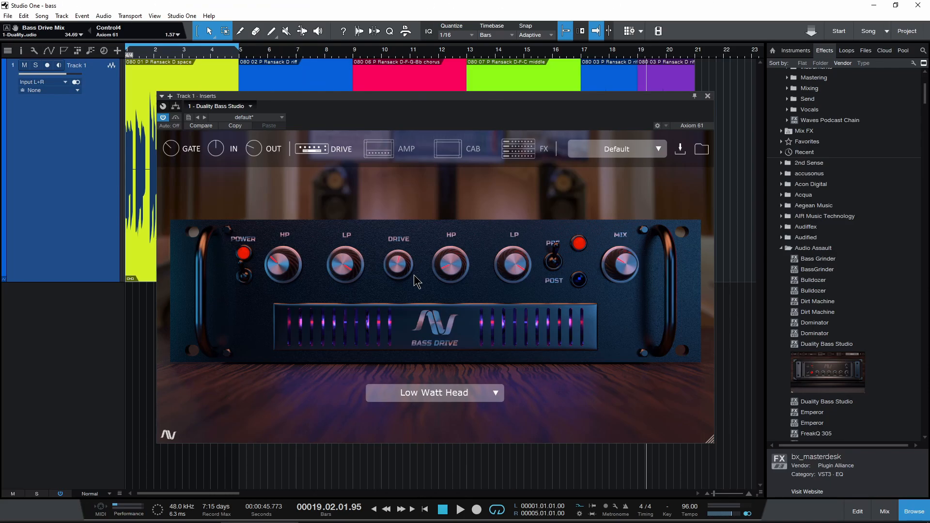
mouse_move(516, 315)
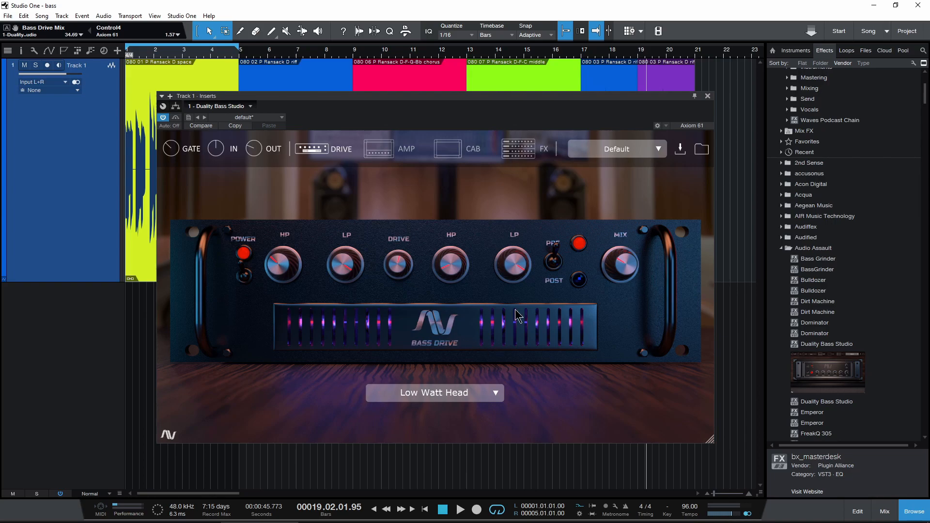
click(434, 392)
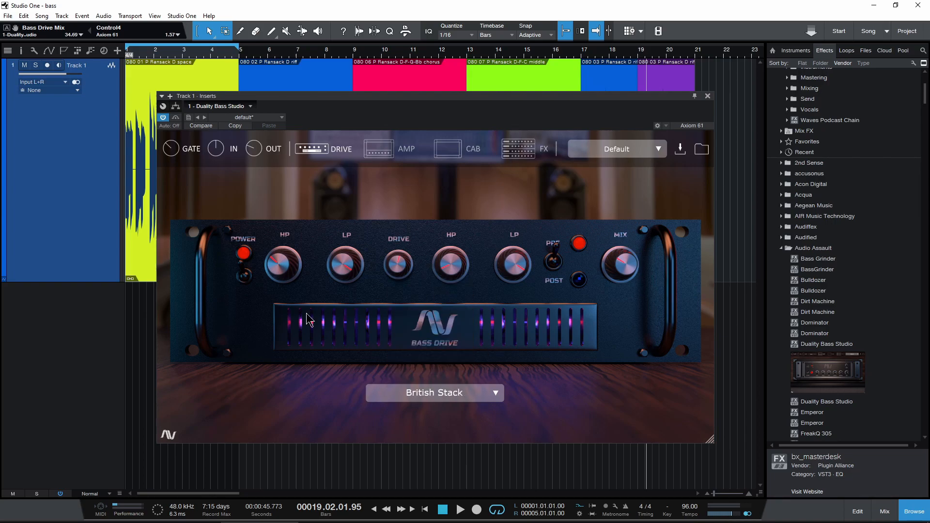
click(379, 148)
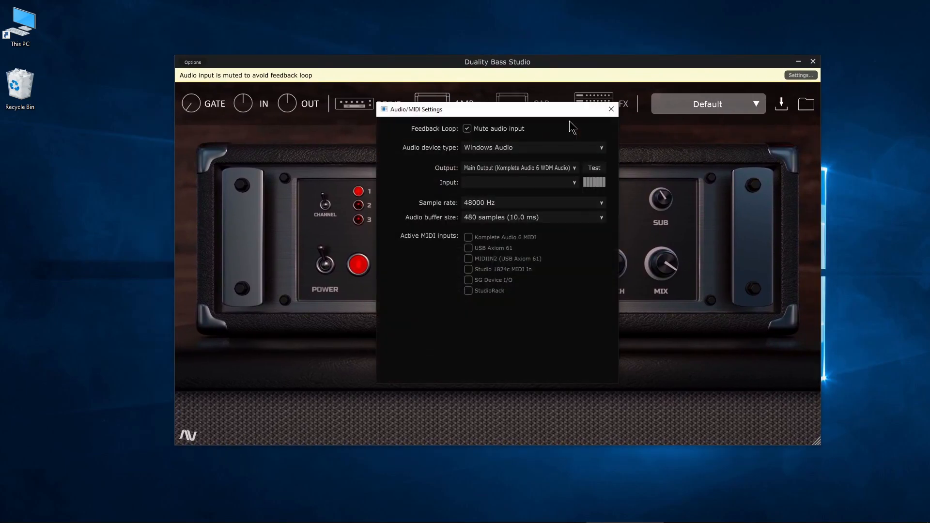
- Close the standalone Duality Bass Studio's audio and MIDI settings
click(610, 109)
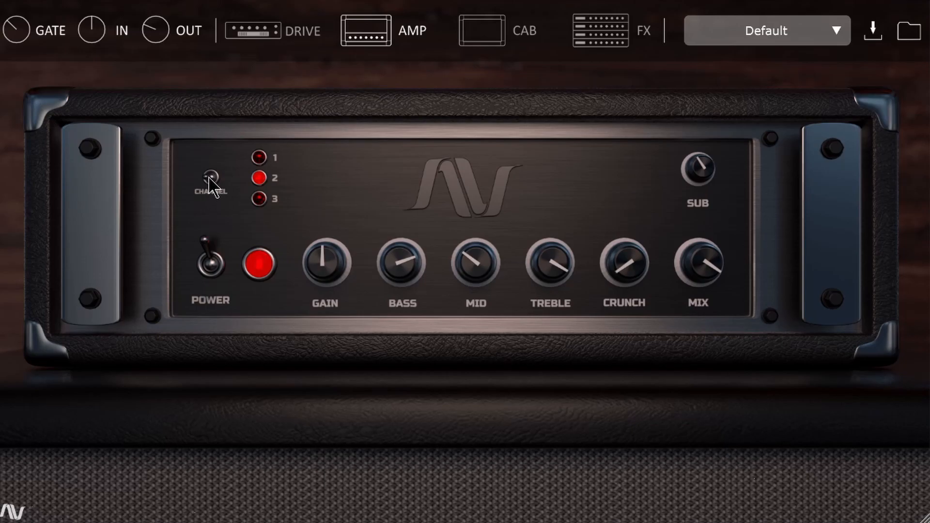
- Switch the amp to channel 2, retune its mid level and set bass to 6
click(210, 178)
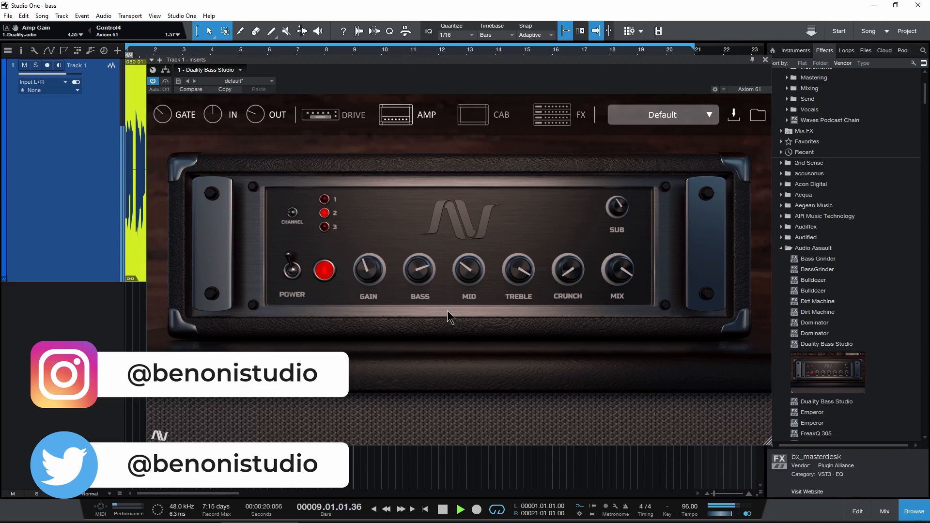
drag(469, 270, 469, 279)
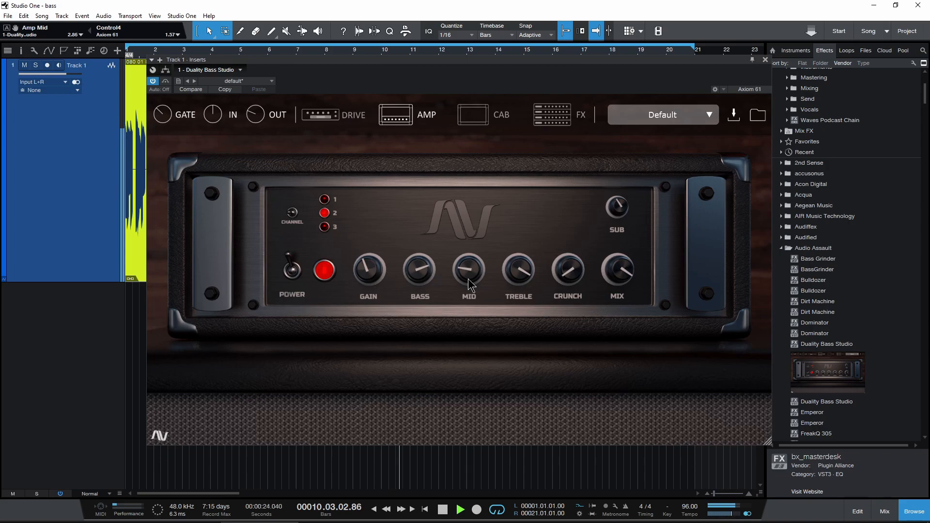
drag(468, 273, 475, 260)
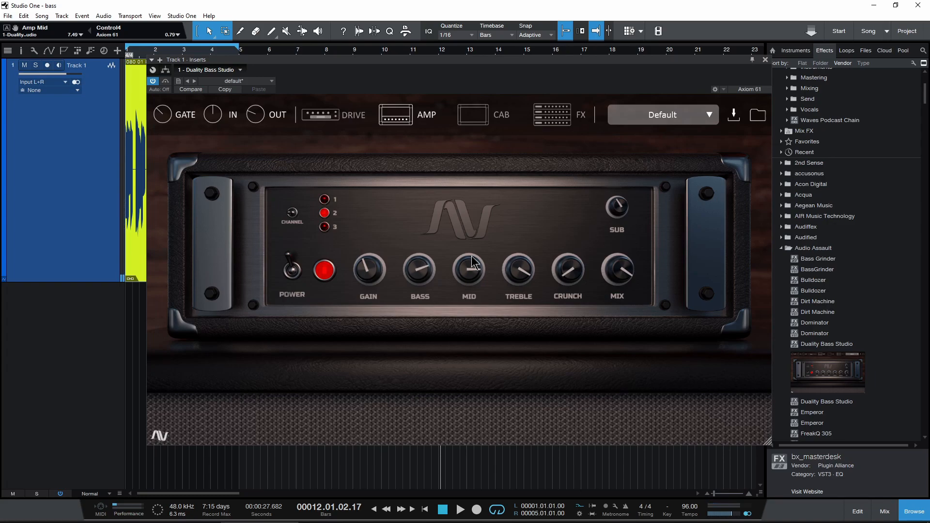
drag(471, 261, 471, 290)
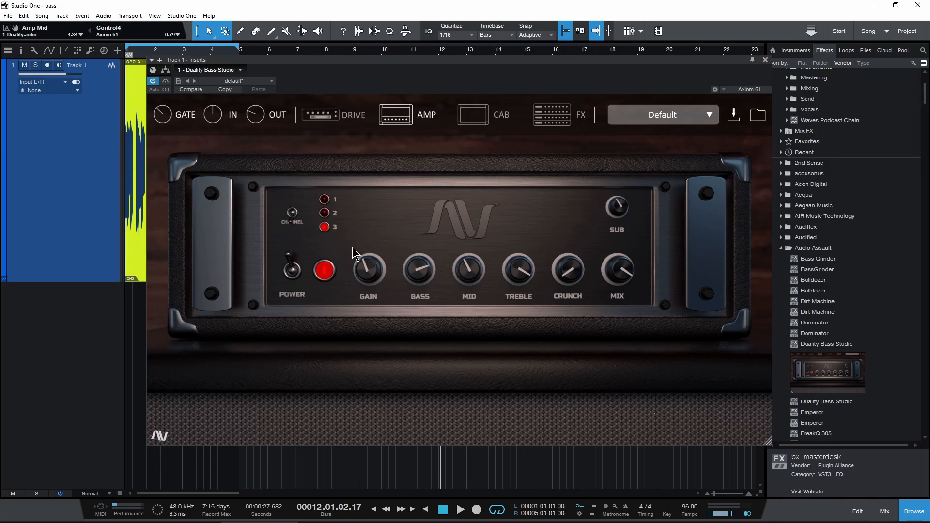
click(460, 508)
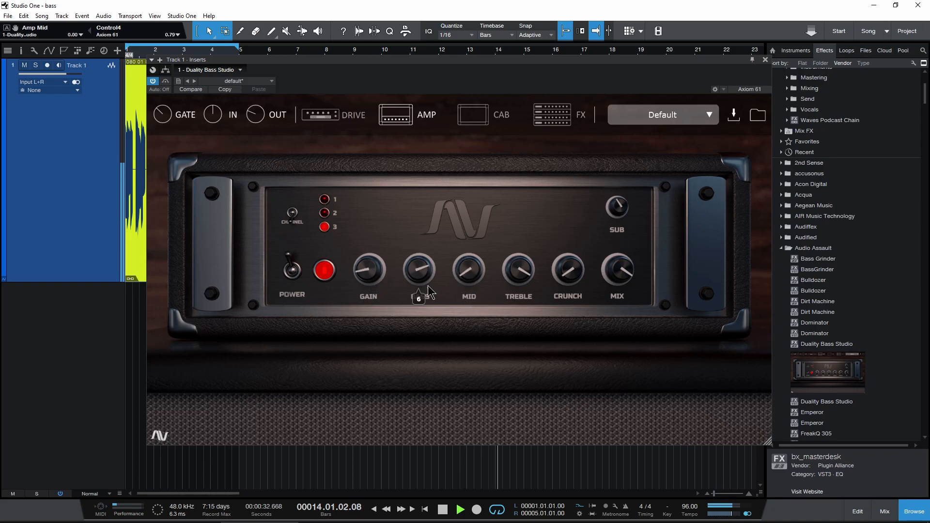
drag(418, 271, 423, 276)
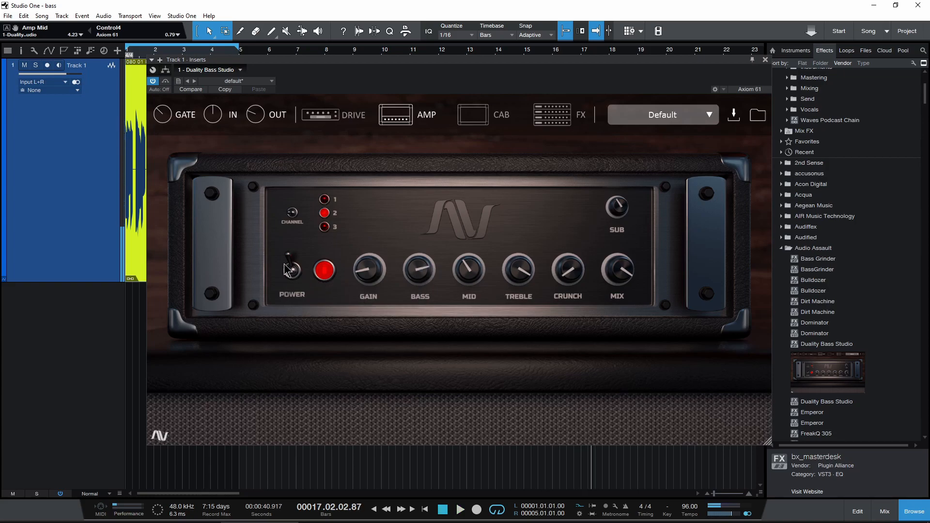
click(290, 268)
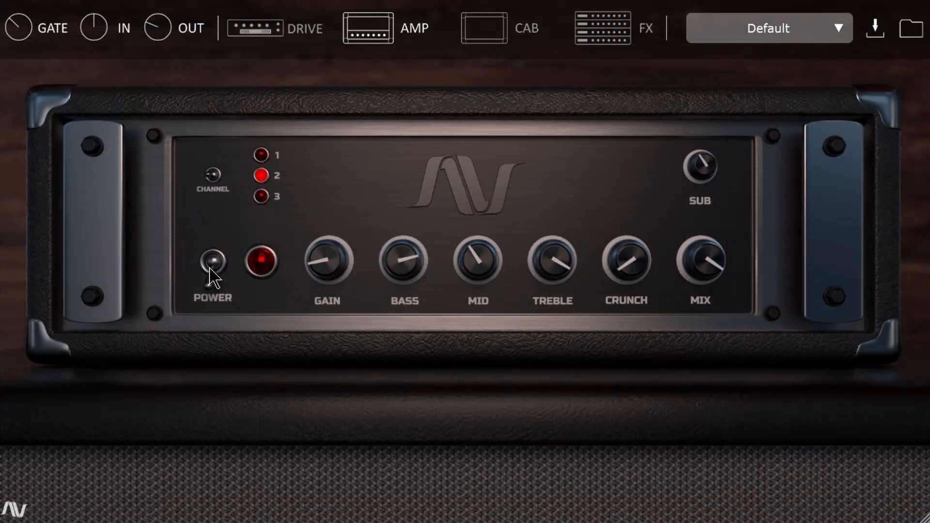
click(213, 260)
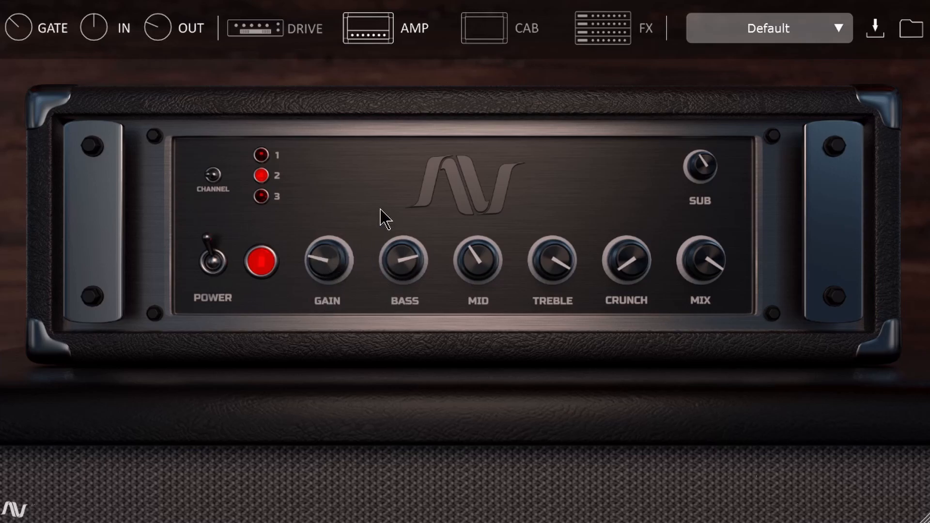
mouse_move(420, 217)
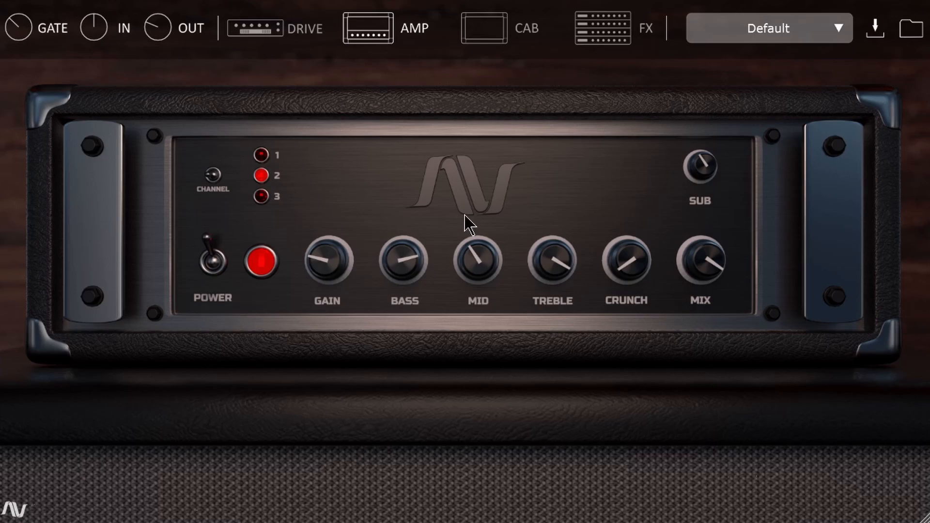
mouse_move(553, 126)
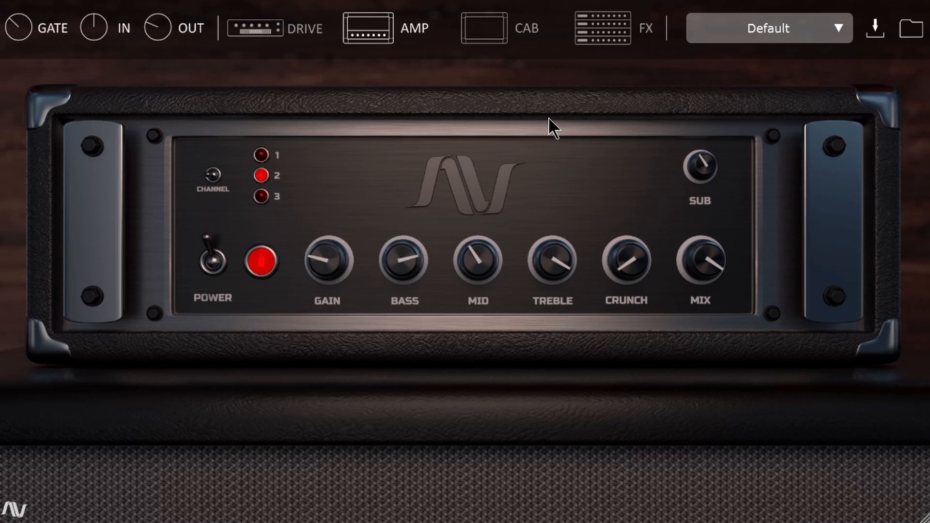
- After checking the FX rack, set amp gain to 7 and bring the bass level up
click(602, 27)
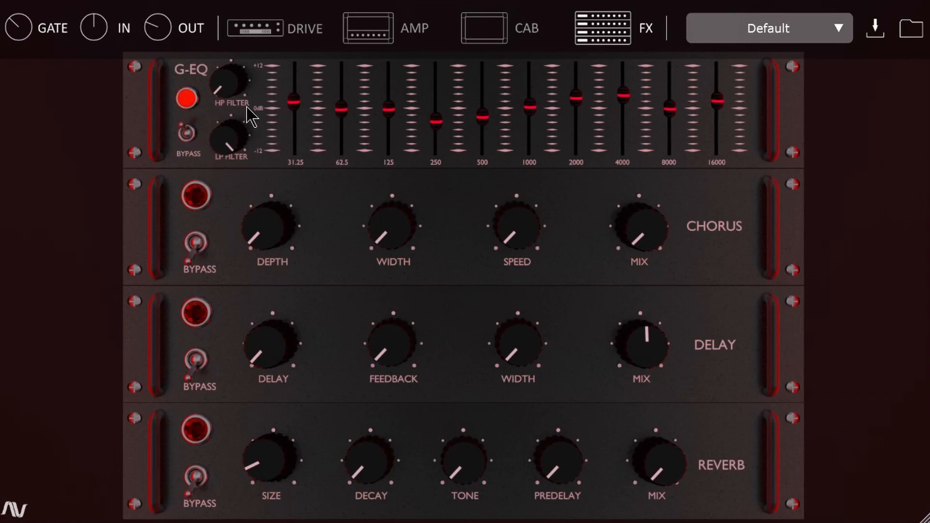
mouse_move(322, 136)
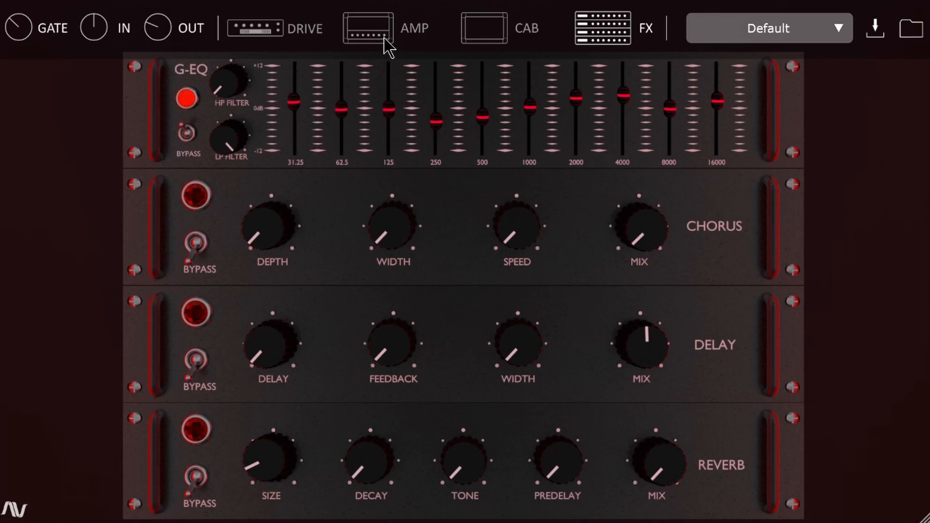
click(366, 27)
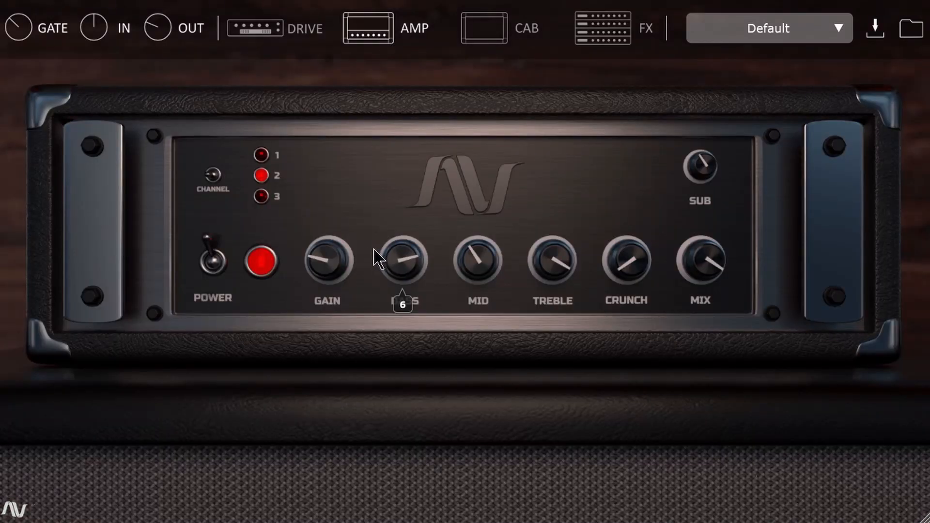
drag(403, 260, 328, 260)
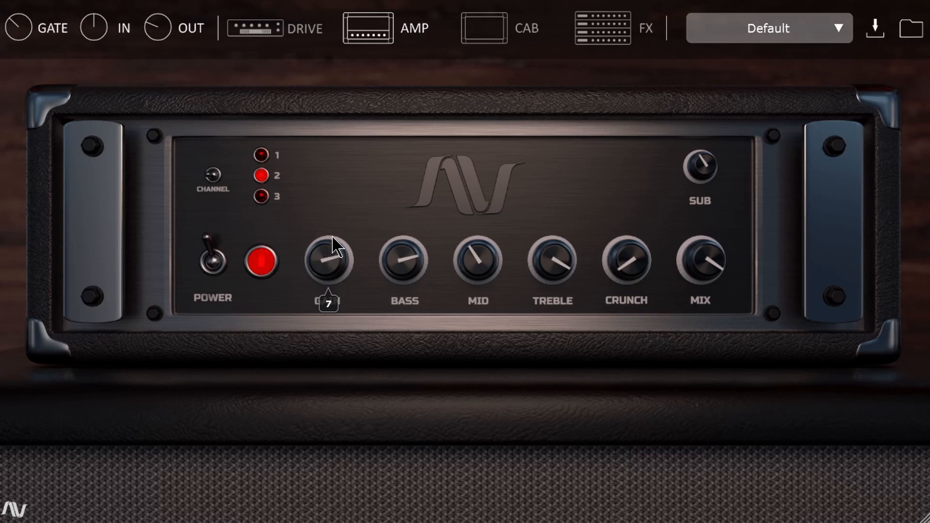
drag(330, 259, 336, 341)
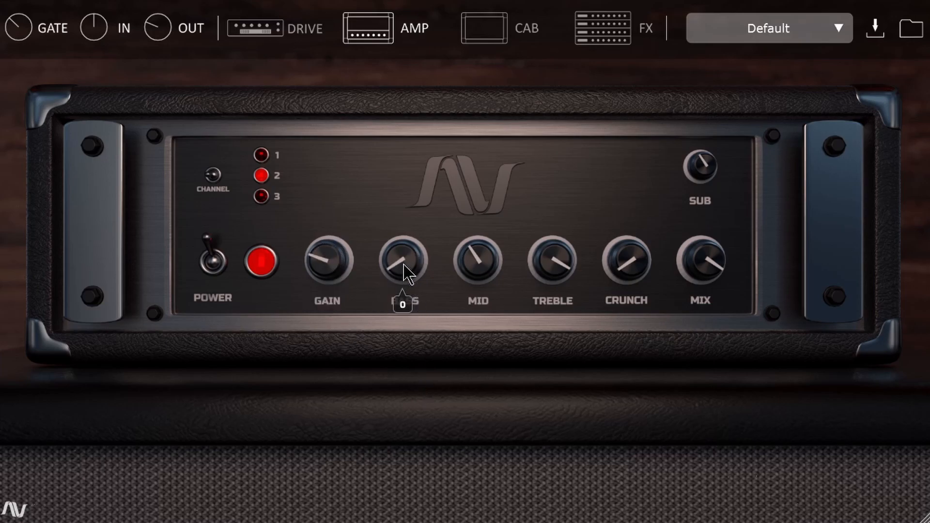
drag(403, 268, 430, 234)
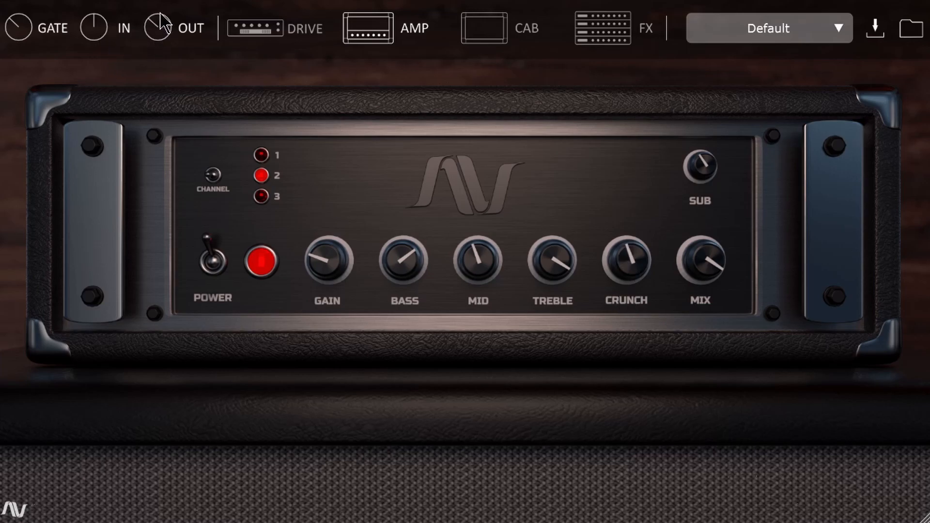
mouse_move(164, 39)
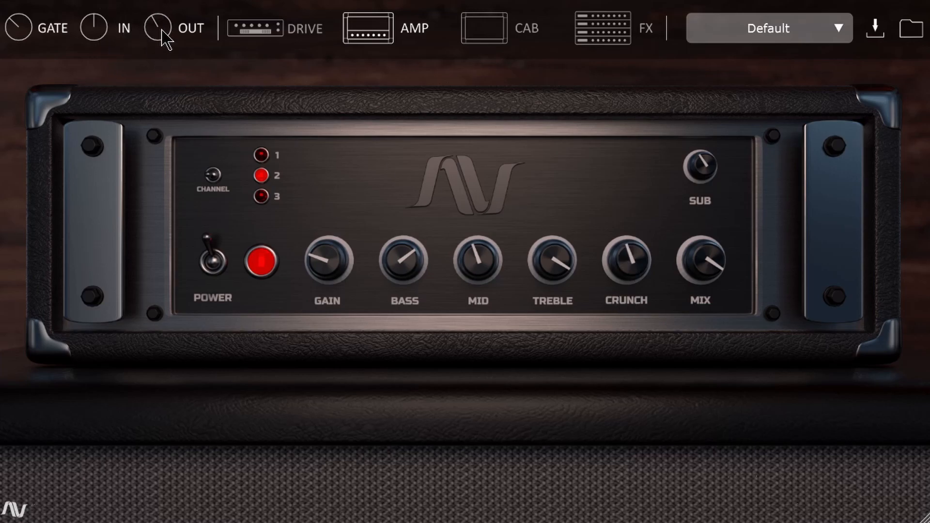
mouse_move(631, 249)
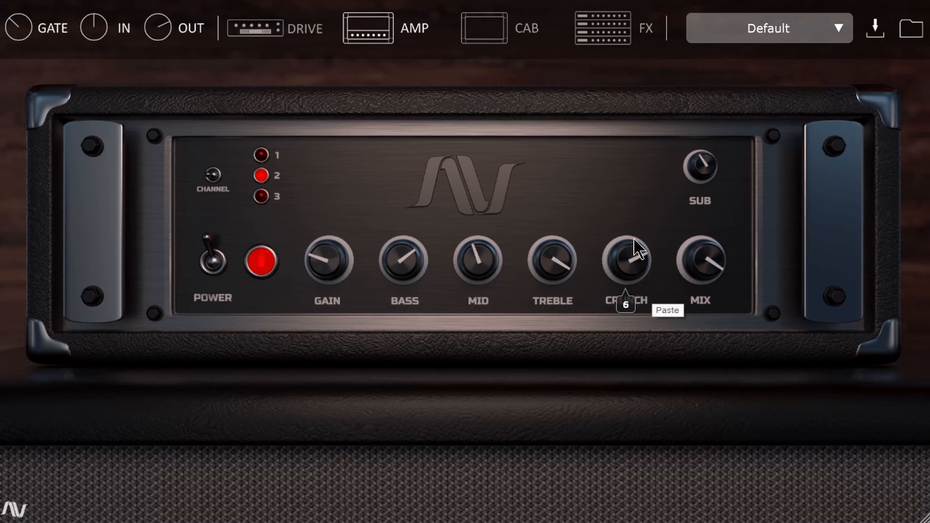
mouse_move(168, 42)
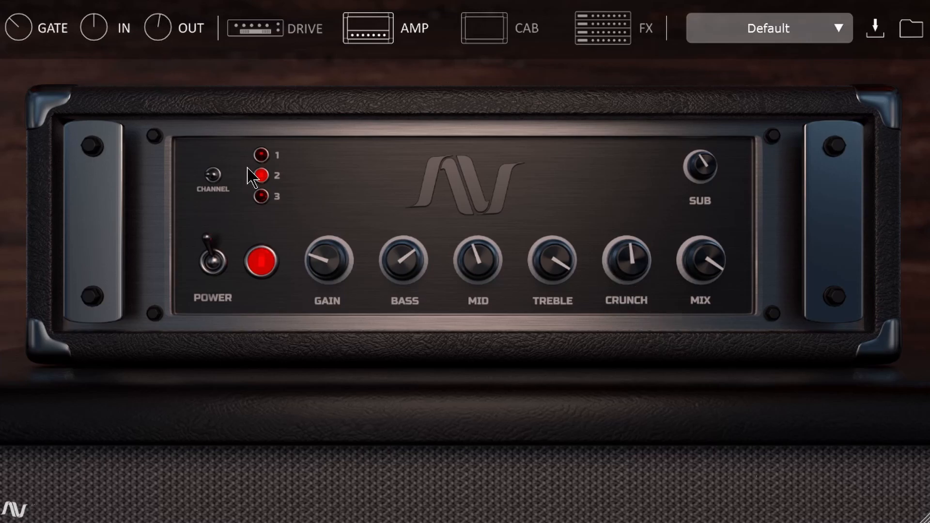
- Turn the amp head's blend mix down to about 28
drag(699, 261, 706, 279)
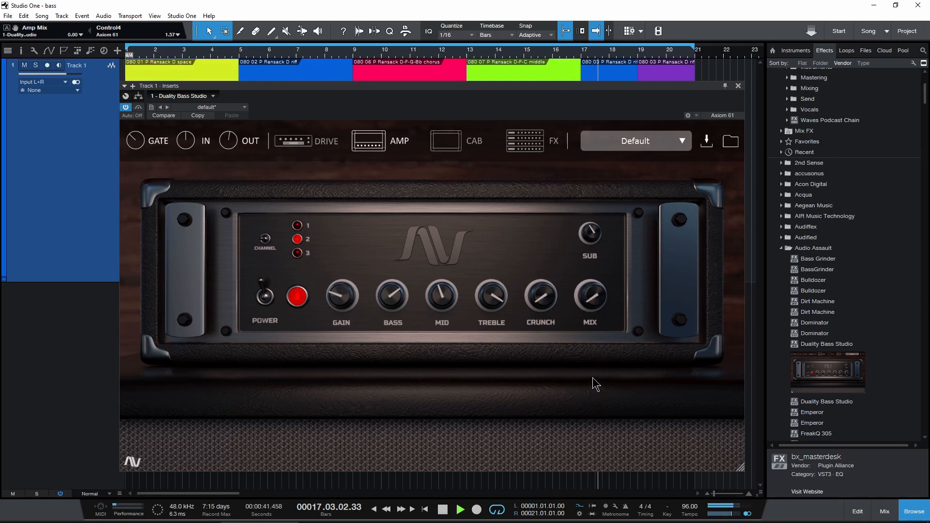
drag(590, 298, 596, 282)
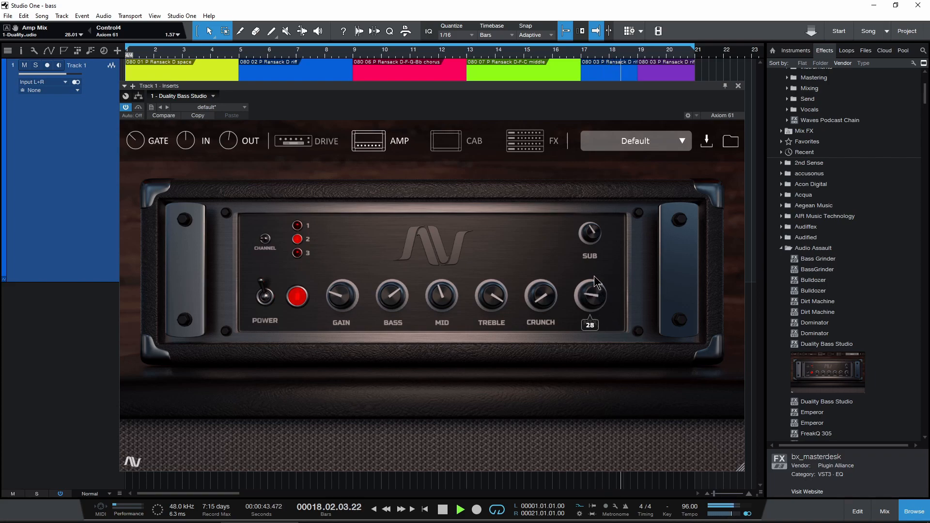
drag(590, 299, 592, 279)
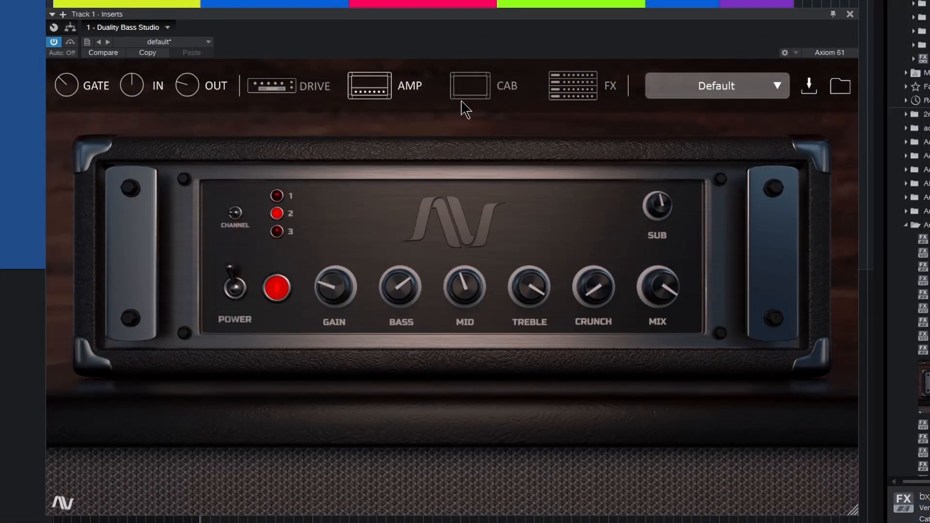
- Show the CAB page with Har410T-57.wav on Cabinet A and SWRBB-121.wav on Cabinet B
click(470, 85)
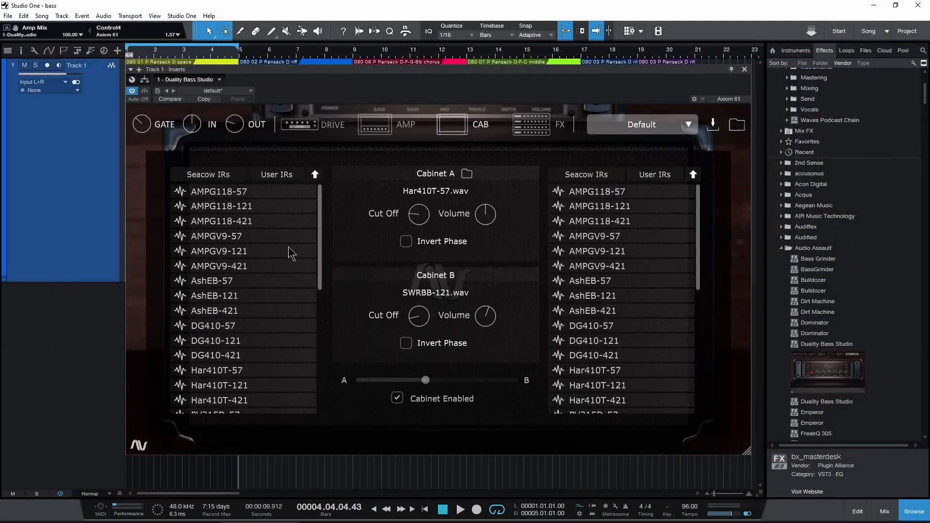
scroll(down, 3)
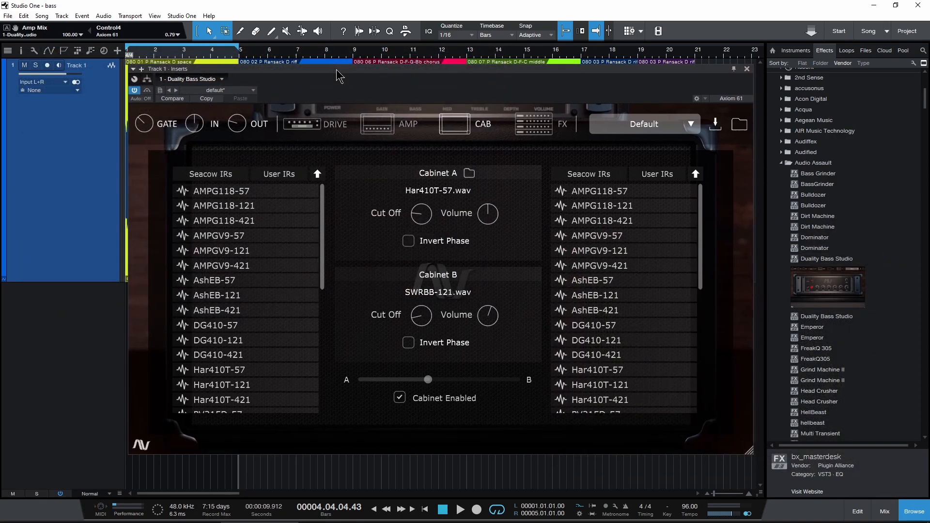
mouse_move(345, 238)
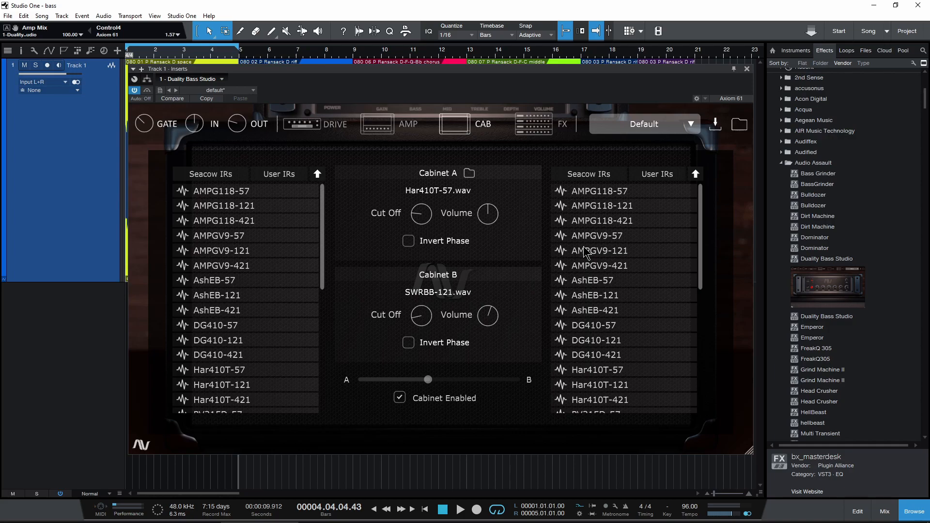
mouse_move(442, 224)
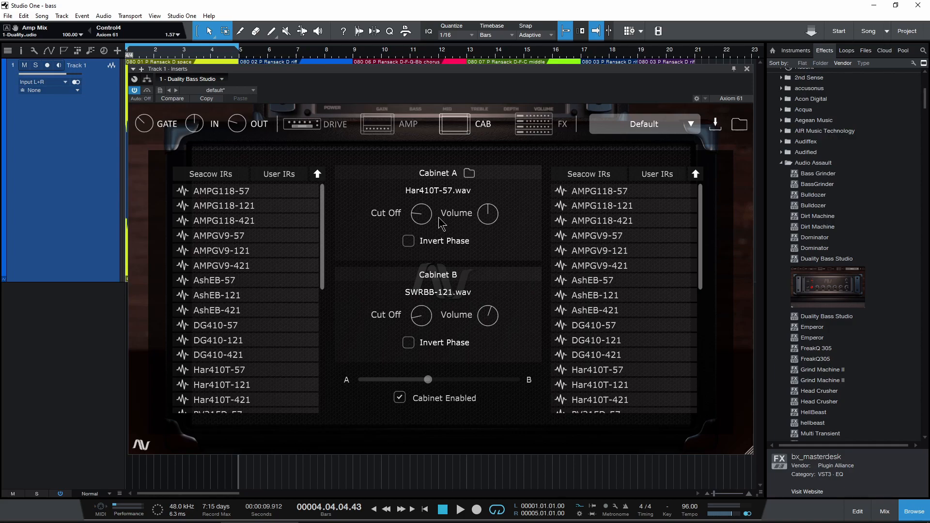
mouse_move(327, 219)
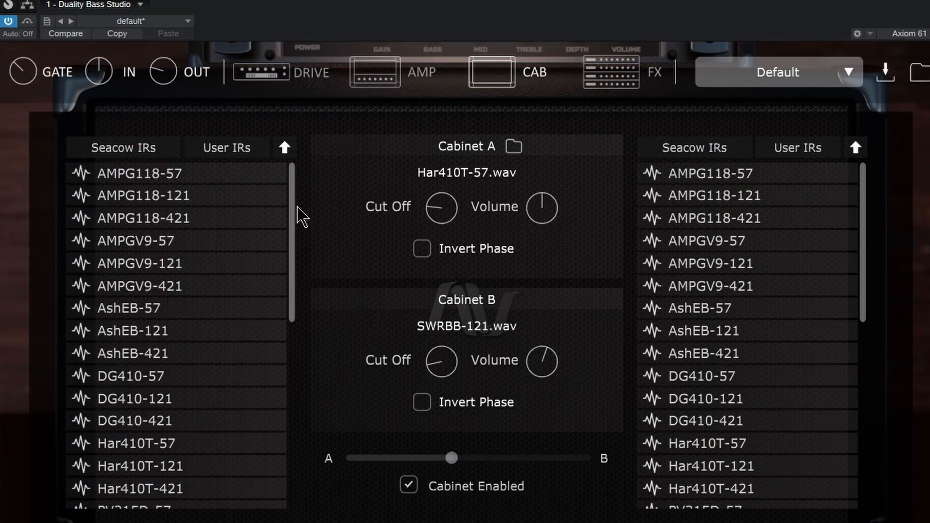
mouse_move(738, 298)
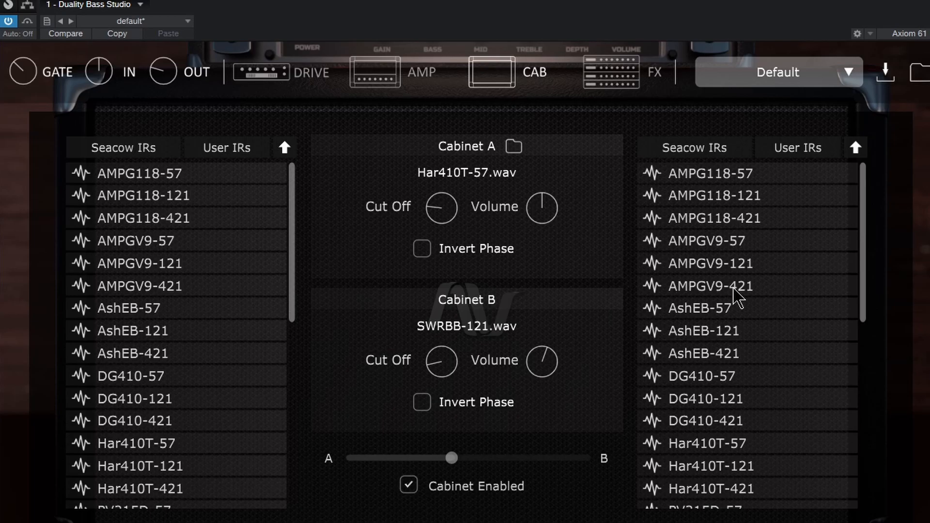
mouse_move(296, 189)
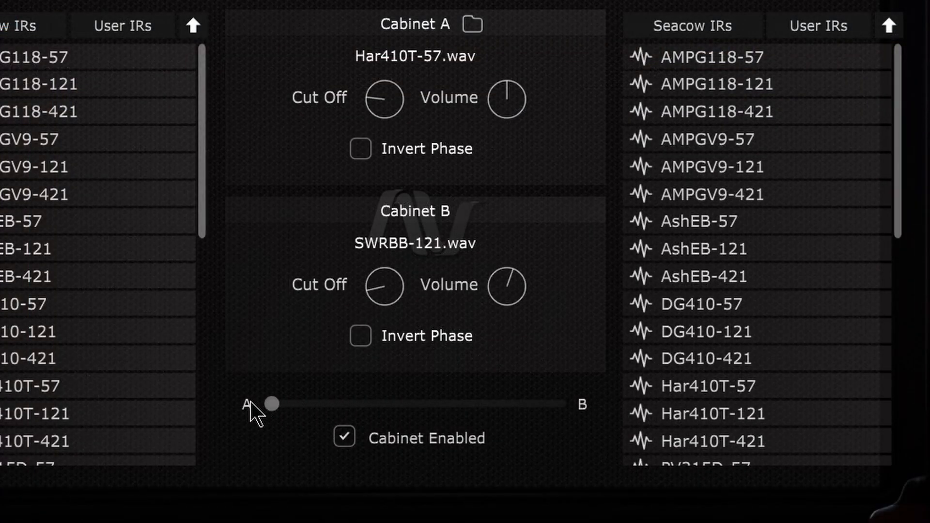
- Toggle the cabinet simulation on and settle the A–B blend near the middle
drag(271, 403, 437, 403)
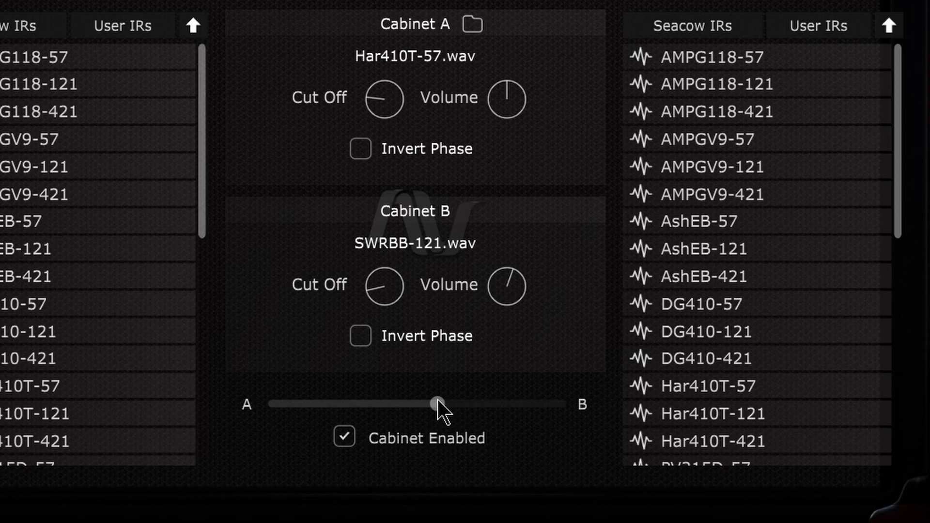
drag(438, 403, 270, 403)
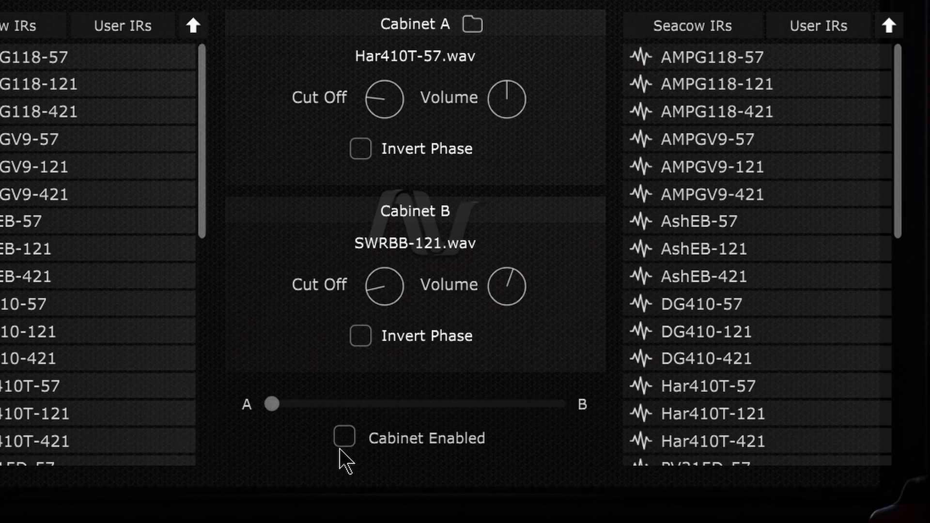
click(344, 436)
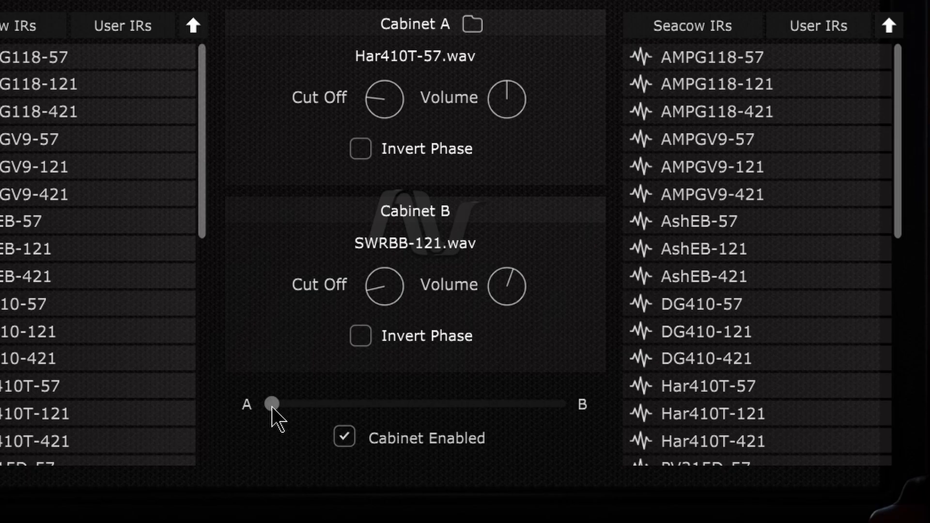
drag(272, 404, 561, 404)
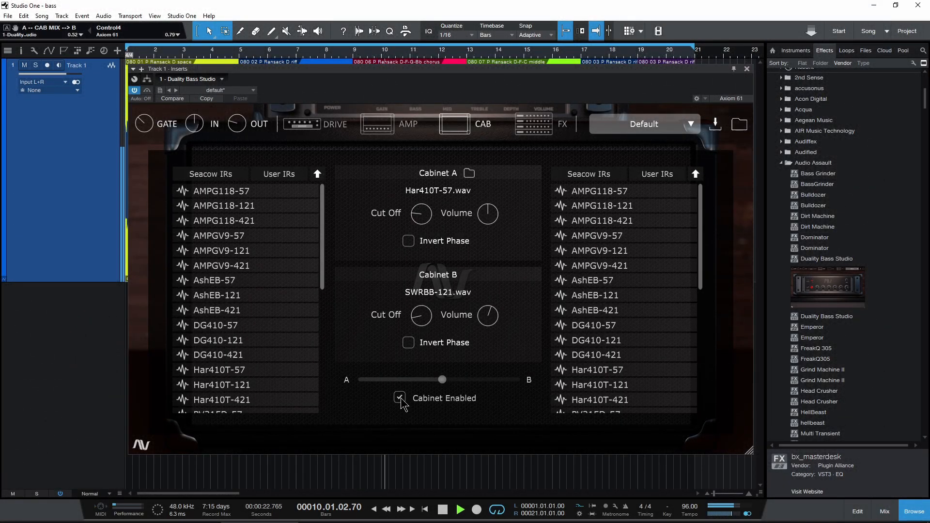
click(398, 398)
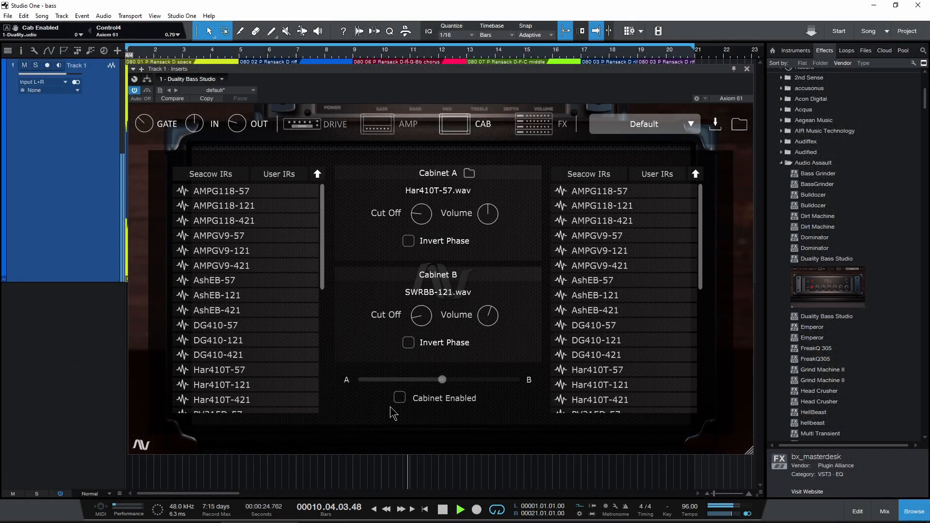
click(399, 398)
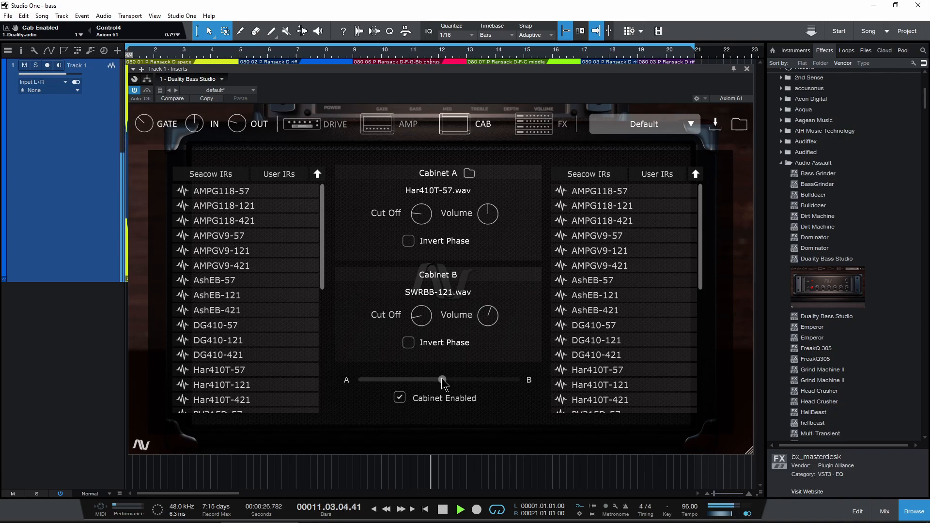
drag(442, 379, 438, 380)
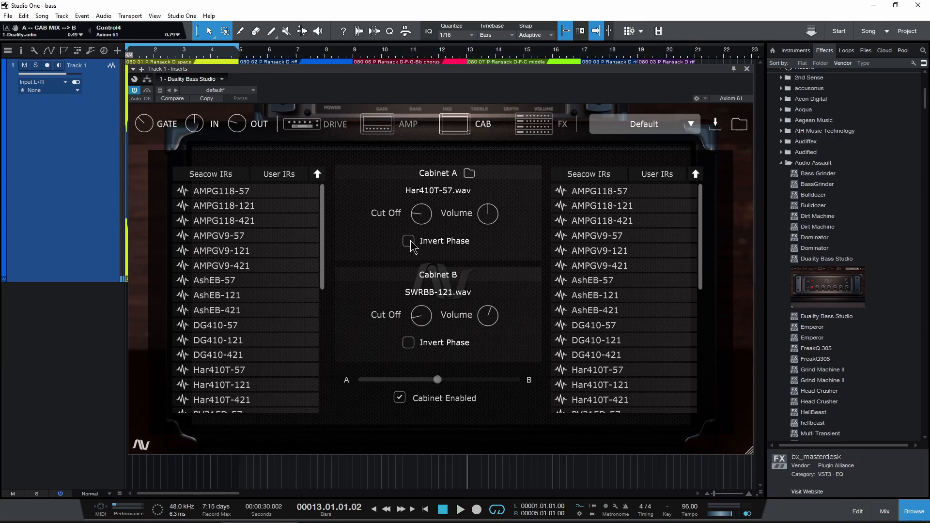
click(408, 241)
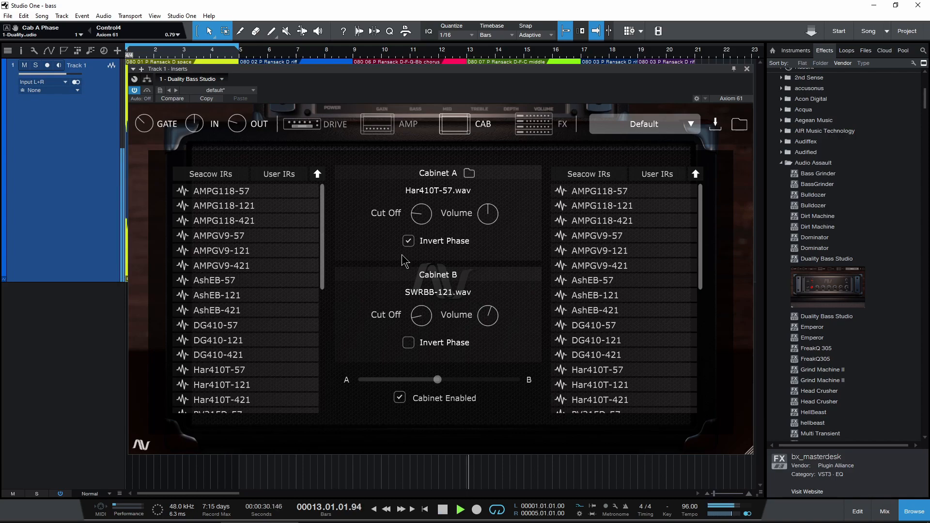
click(407, 240)
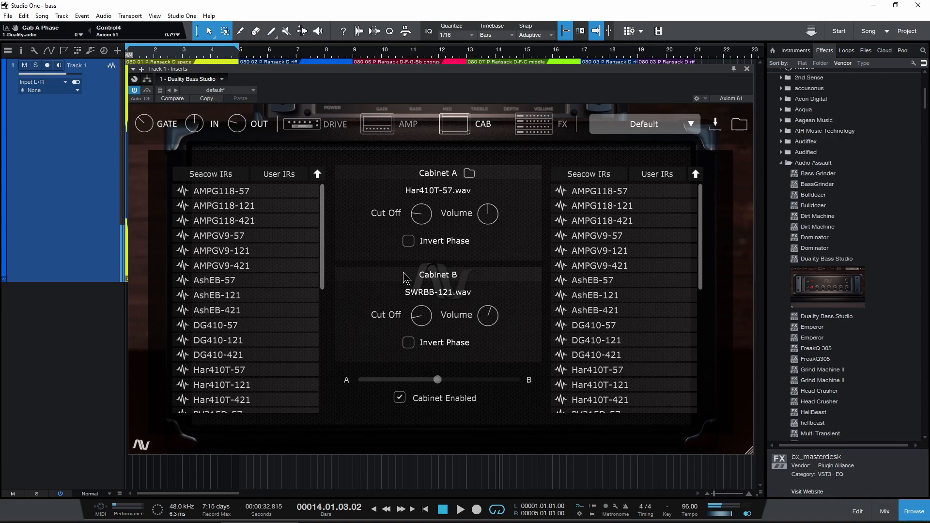
mouse_move(479, 230)
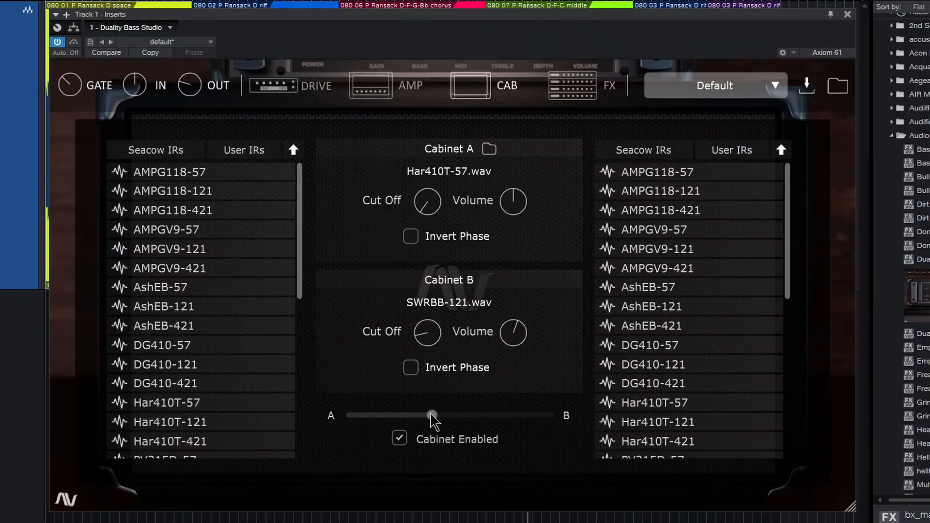
- Solo Cabinet A, adjust its volume and raise its cut-off frequency
drag(432, 415, 347, 415)
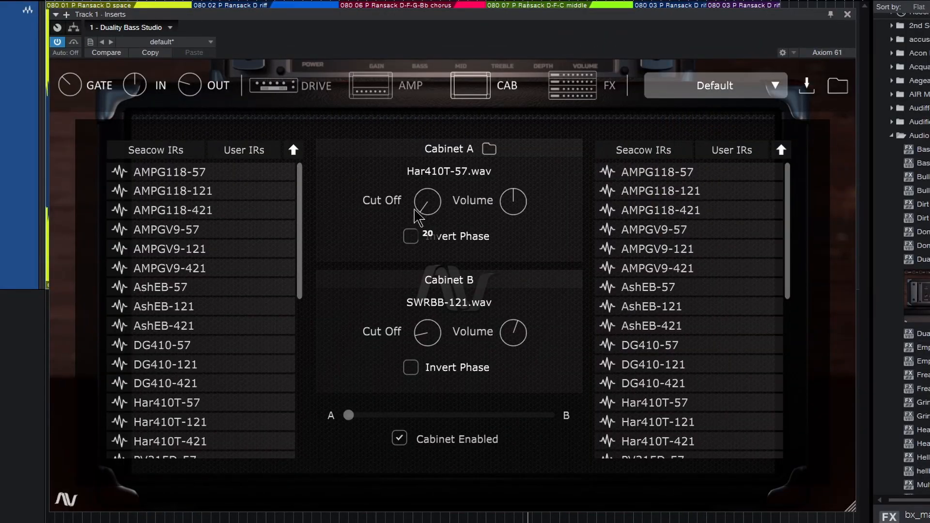
mouse_move(379, 296)
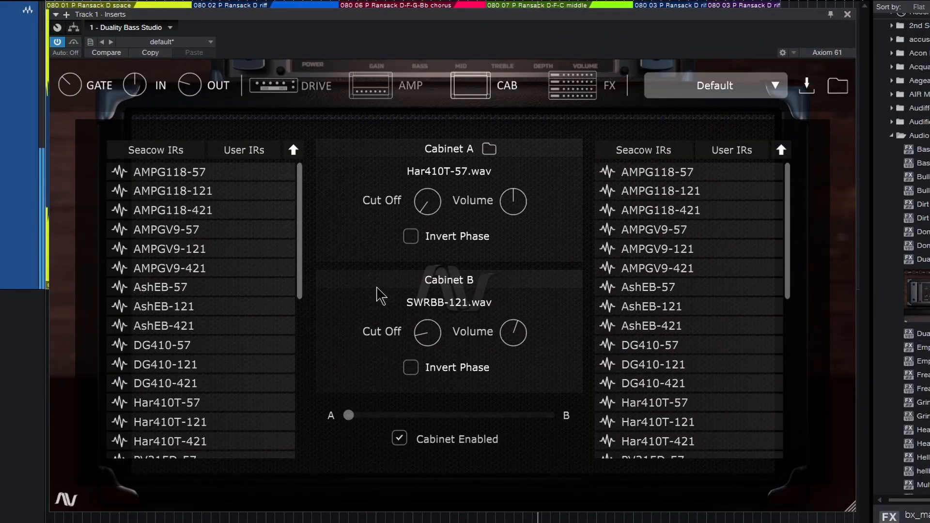
drag(512, 200, 515, 196)
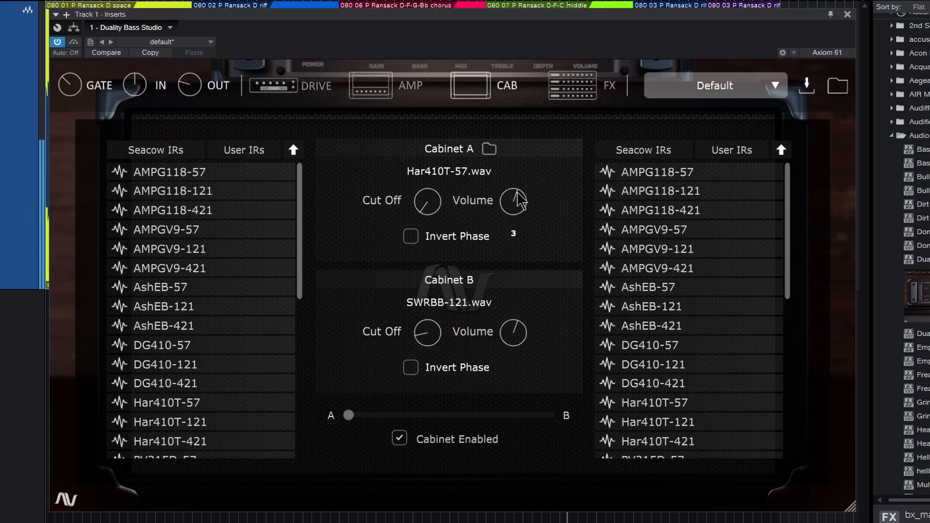
drag(513, 201, 514, 195)
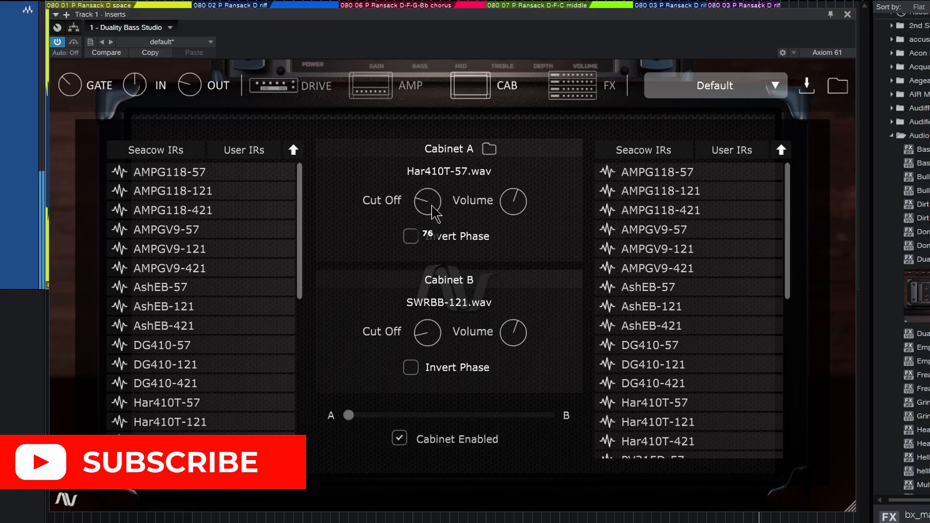
drag(428, 201, 427, 184)
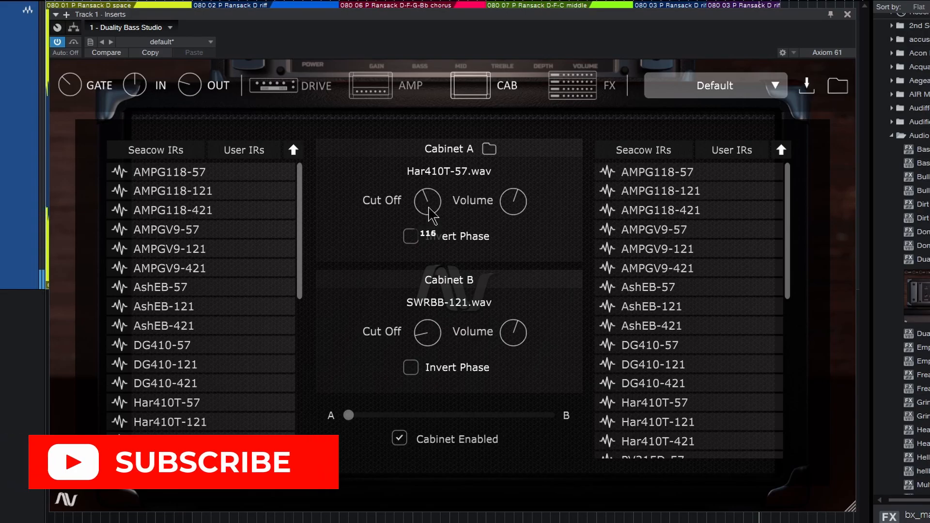
- After a glance at the amp head, slide the blend fully to Cabinet B
click(410, 86)
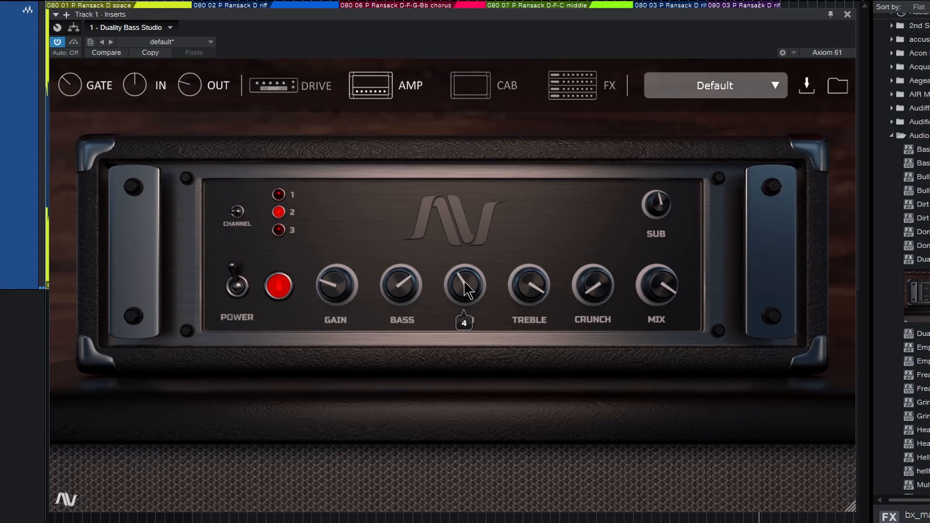
click(468, 85)
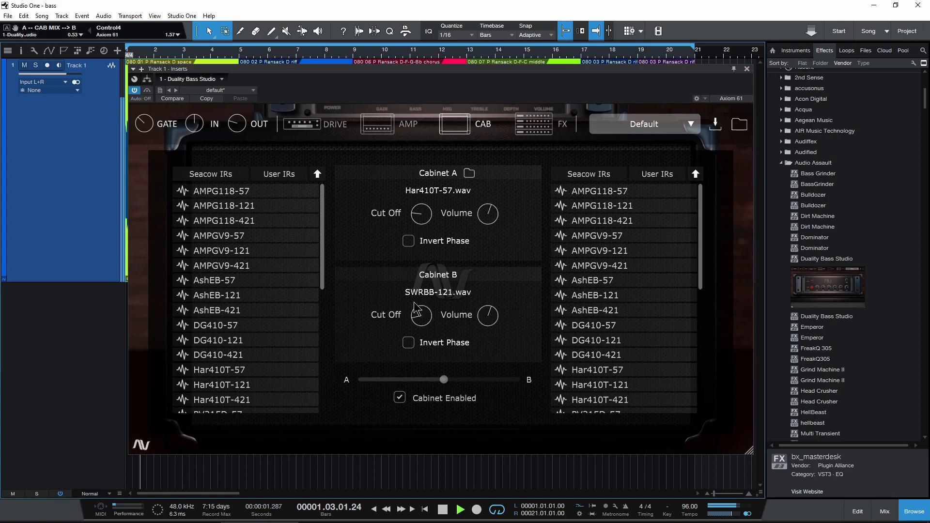
drag(443, 379, 516, 380)
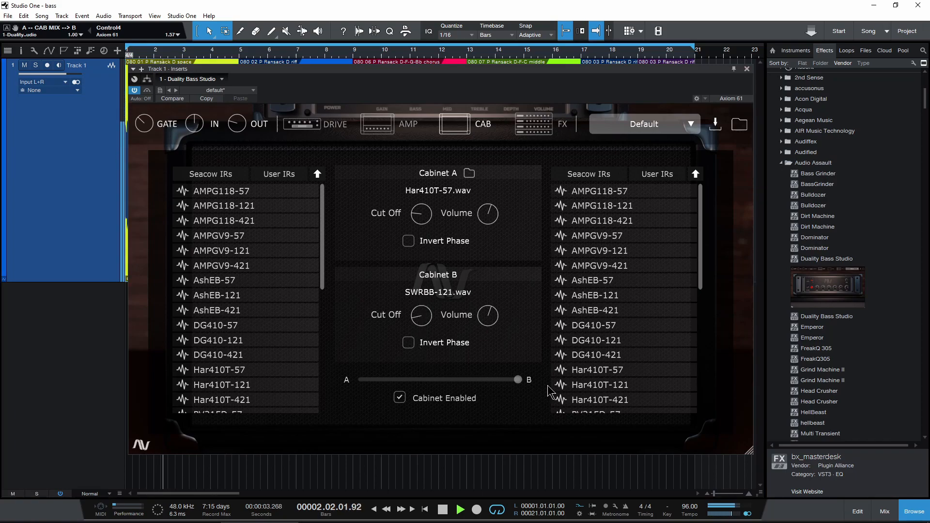
- Raise Cabinet B's Cut Off knob, then bring the A/B cabinet blend back to centre
drag(421, 315, 427, 288)
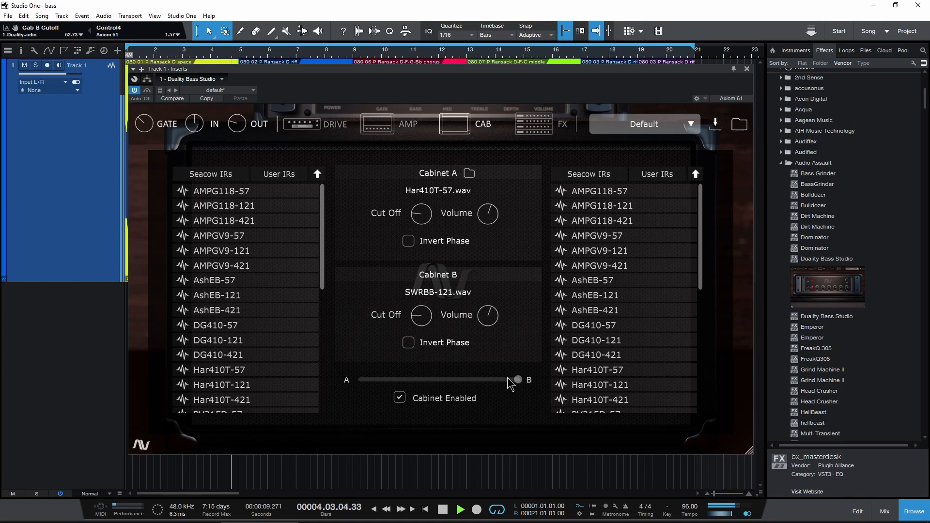
drag(514, 380, 438, 380)
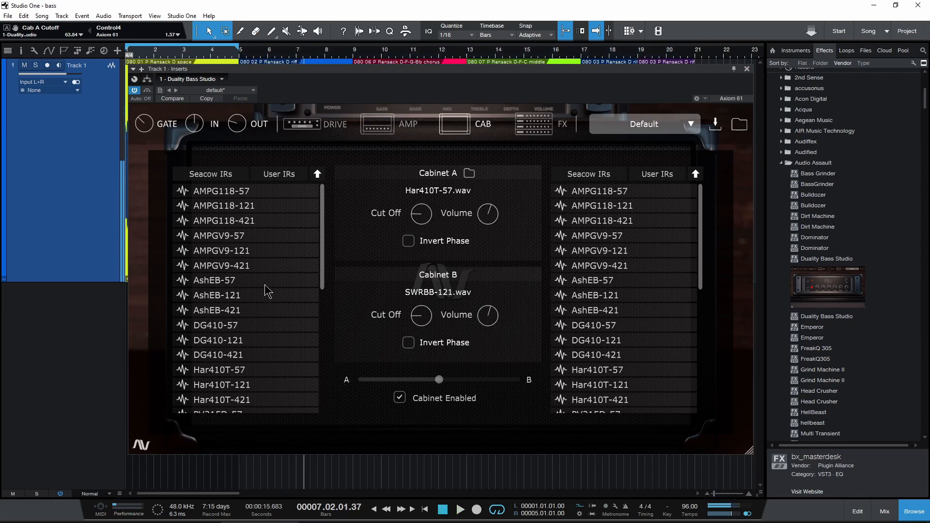
mouse_move(299, 341)
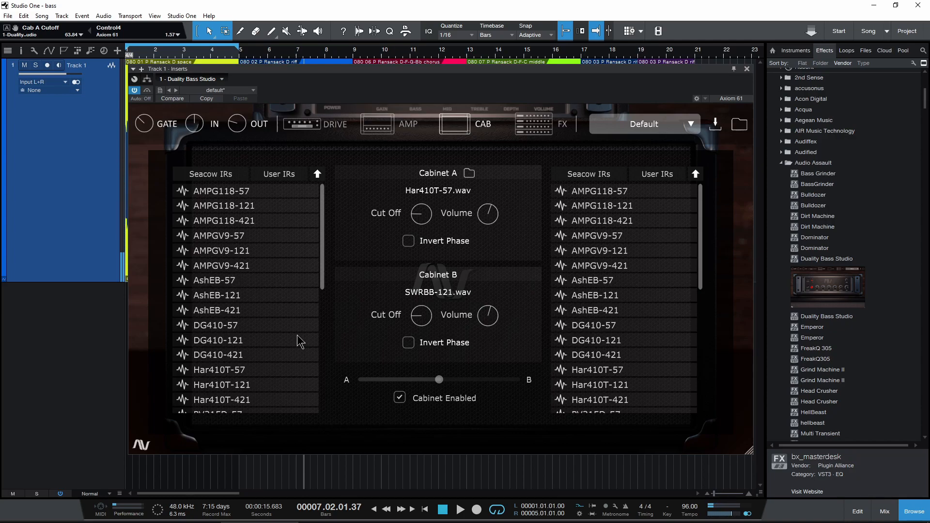
- Solo Cabinet A and load a different Seacow IR into it from the left list
drag(439, 378, 361, 379)
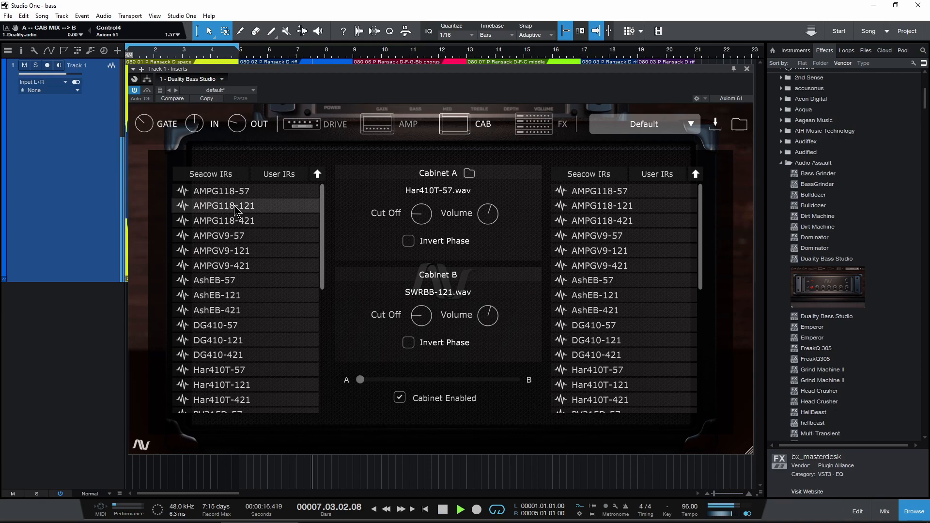
click(224, 205)
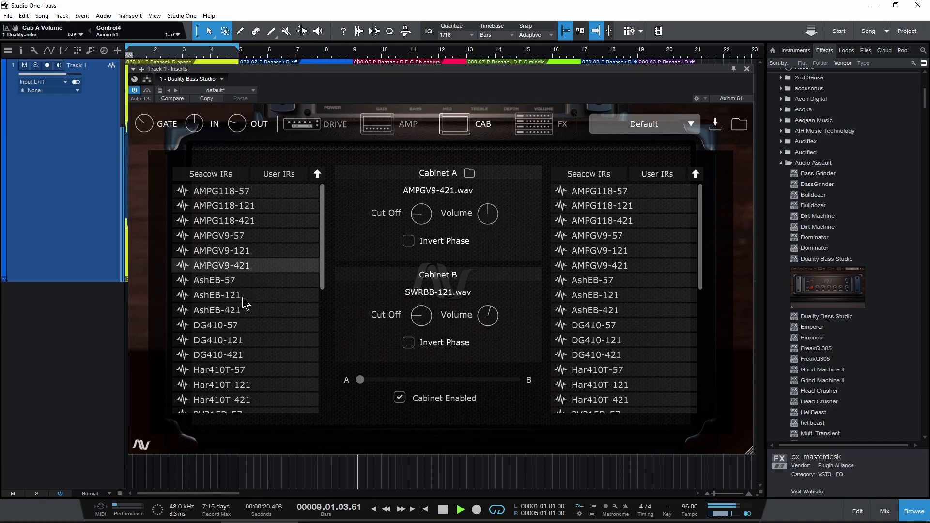
scroll(down, 3)
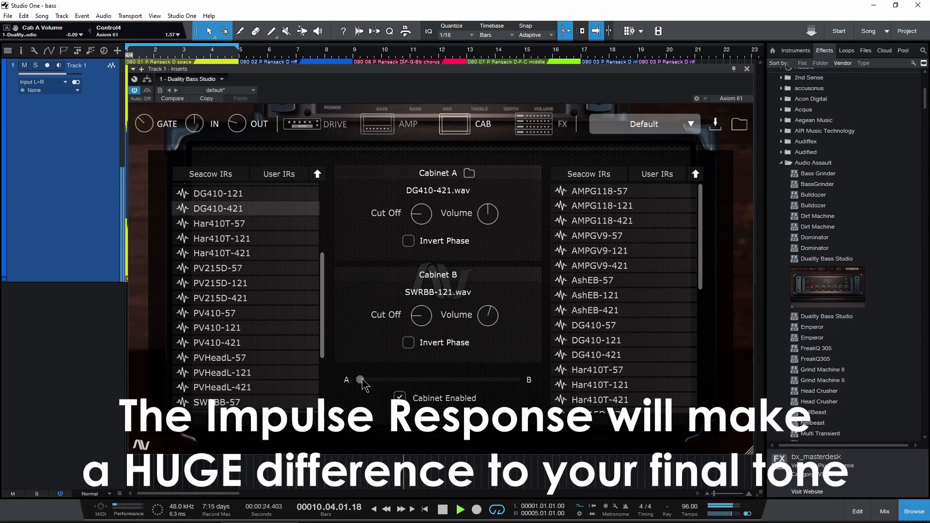
- Blend fully to Cabinet B and load a different Seacow IR into it from the right list
drag(361, 380, 514, 380)
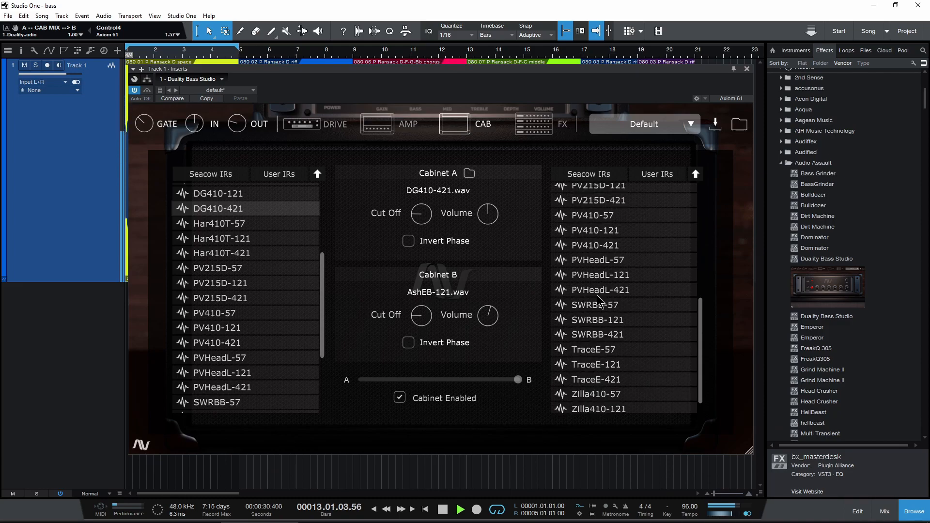
click(591, 304)
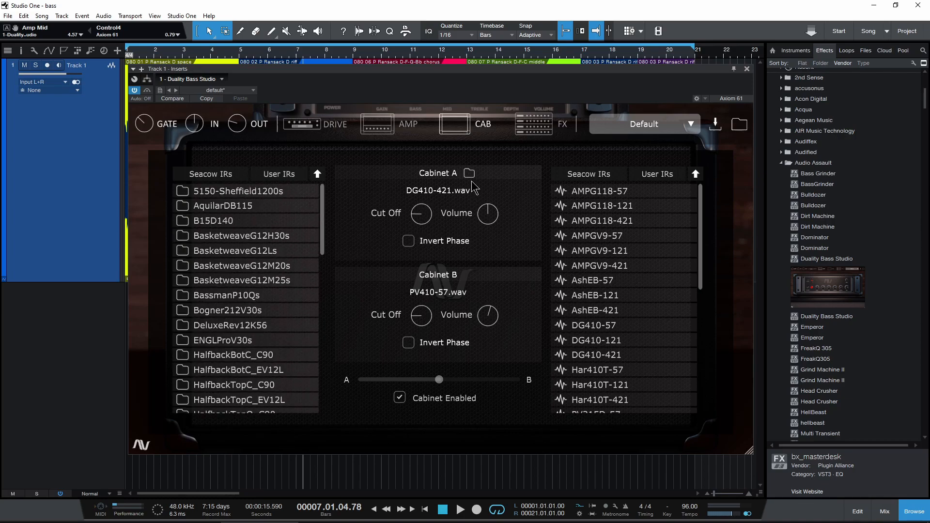
- Point the user IR folder at Redwirez > IRs > 48 KHz-24bit via Browse For Folder
click(469, 172)
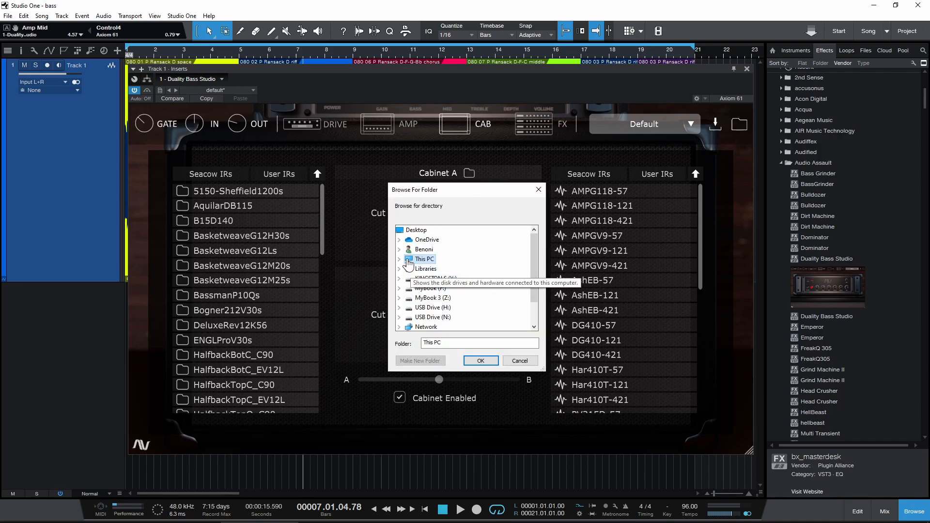
scroll(down, 3)
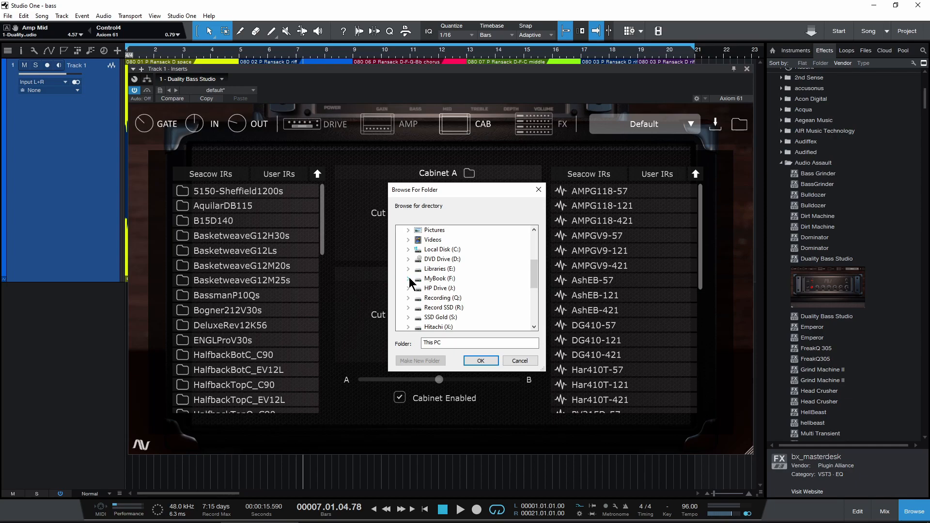
scroll(down, 3)
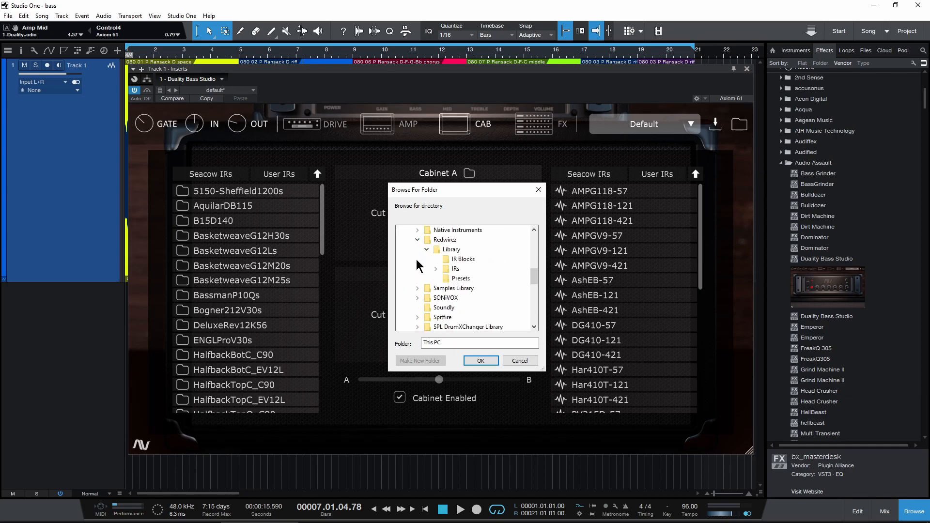
click(436, 268)
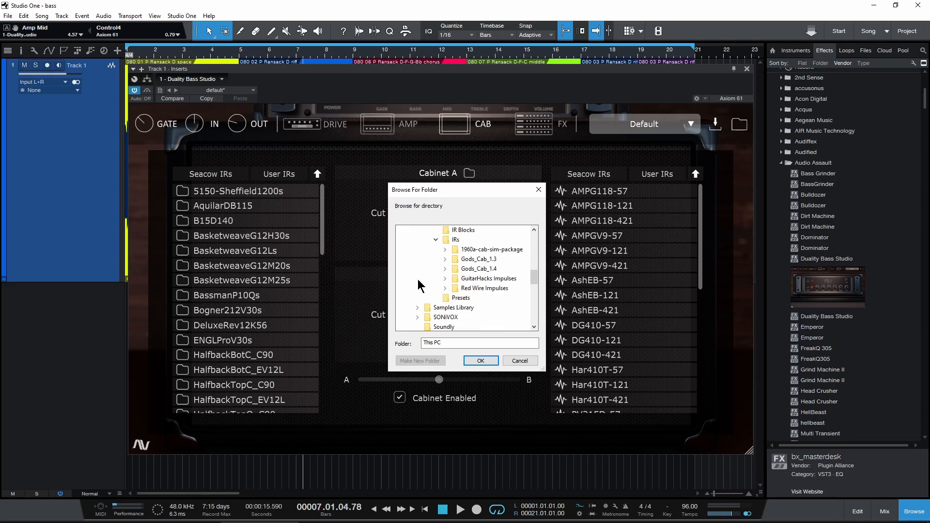
mouse_move(450, 293)
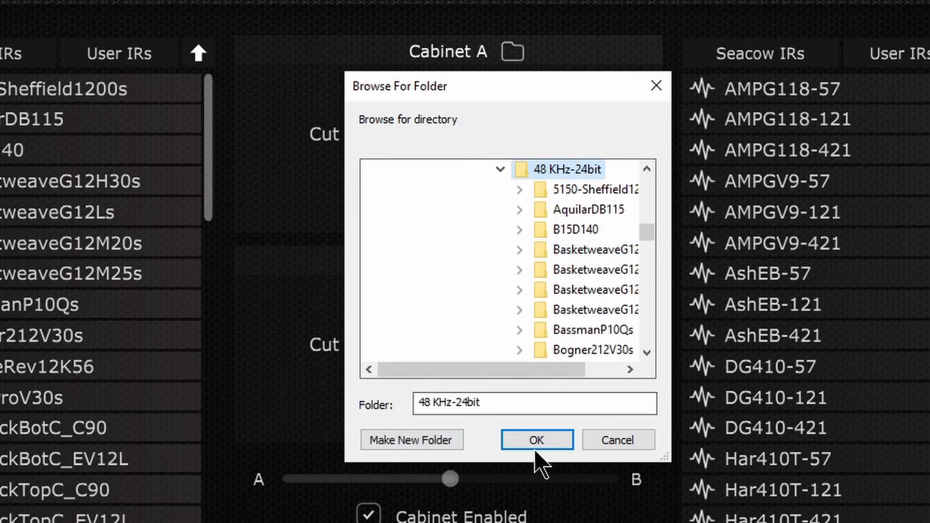
scroll(down, 3)
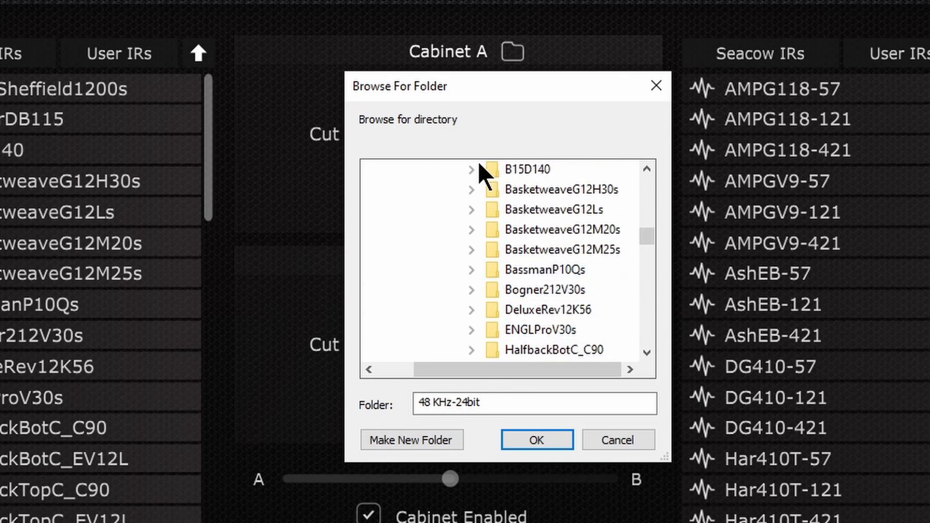
click(536, 440)
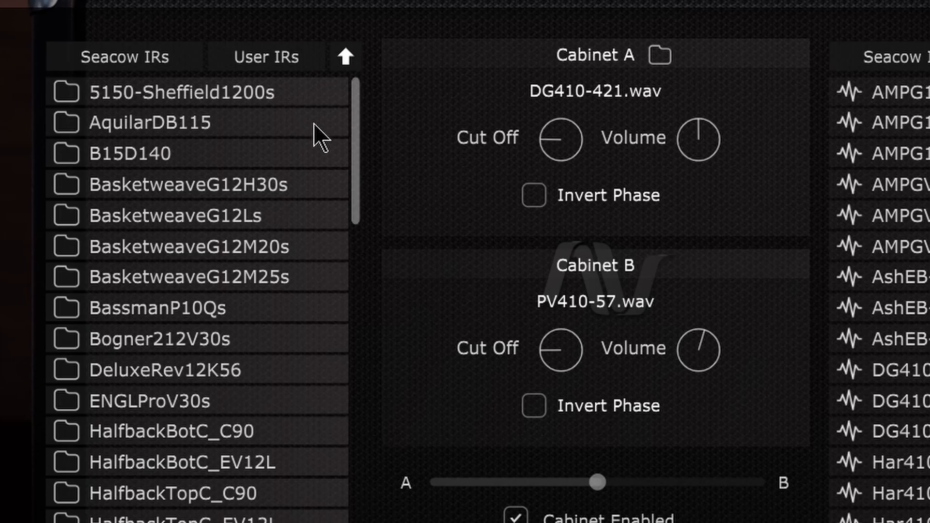
- Browse the Cabinet B IR list toward A-leaning blend and load SVT810-PR40-Cap-6in into Cabinet B
scroll(down, 3)
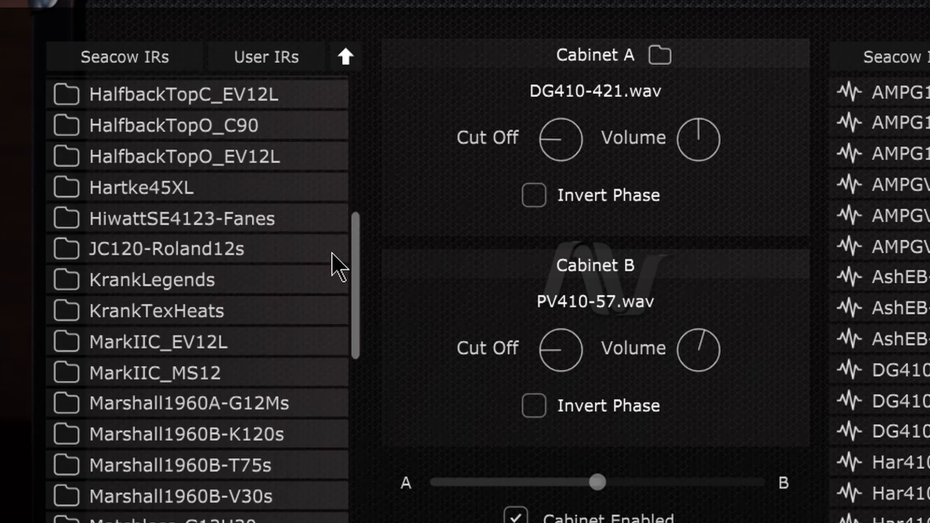
scroll(down, 3)
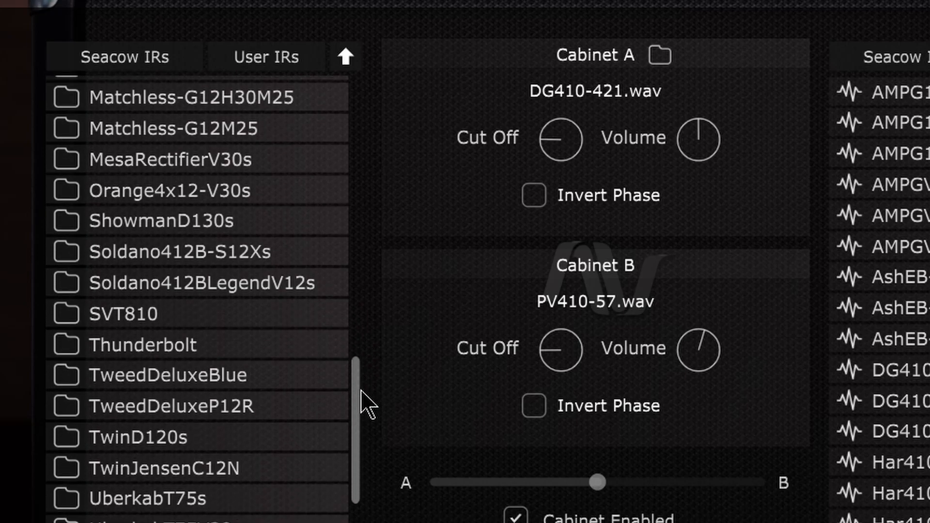
scroll(down, 3)
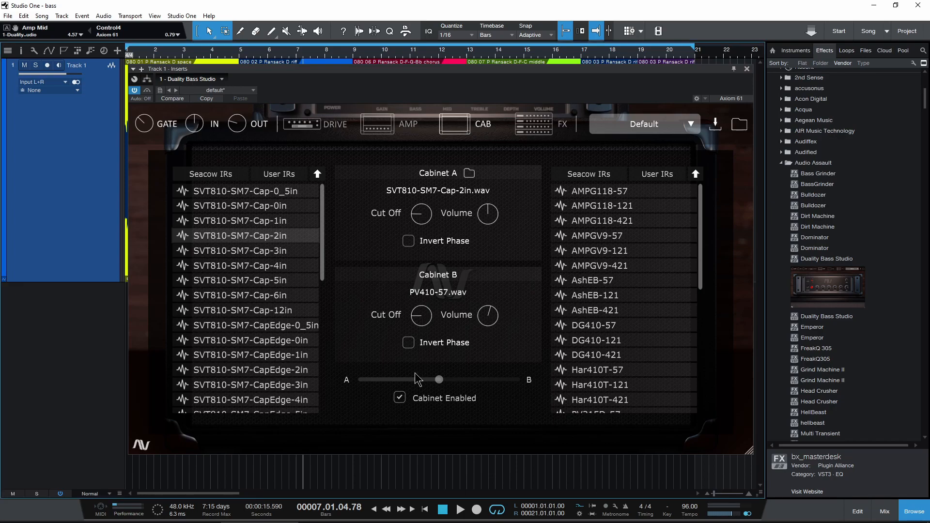
drag(439, 379, 358, 379)
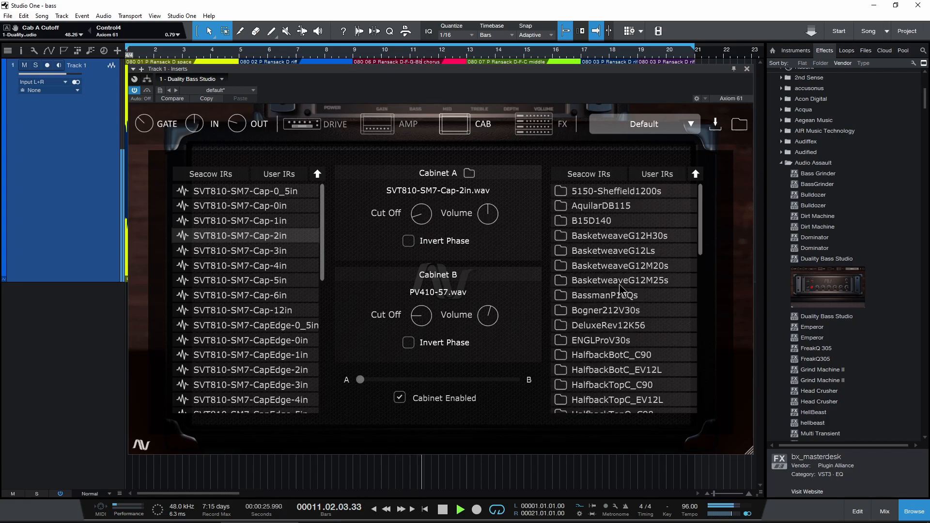
scroll(down, 3)
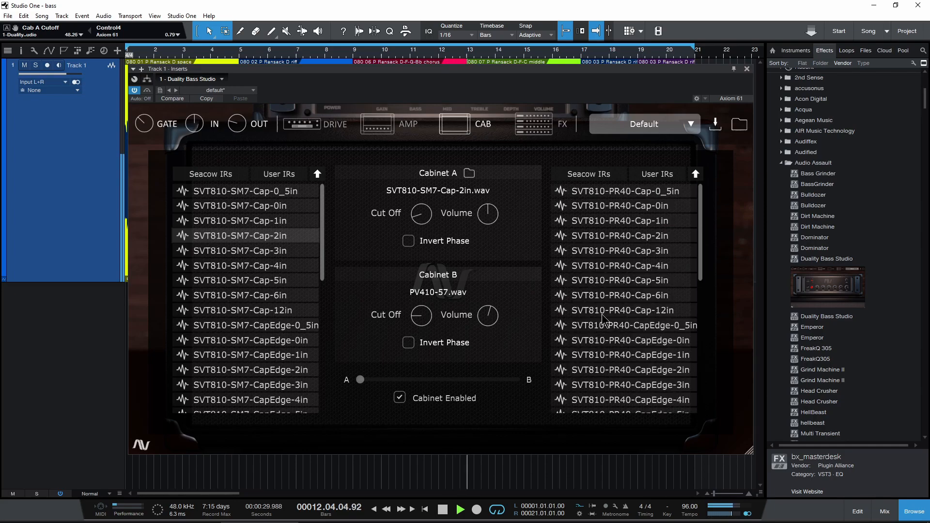
click(616, 294)
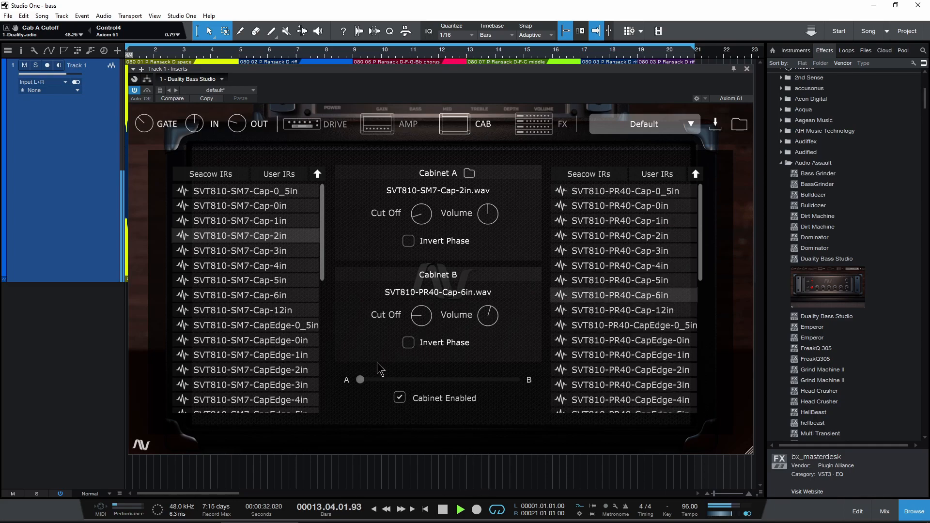
- Audition Cabinet B alone, then pull the A/B blend back near the middle
drag(359, 379, 518, 379)
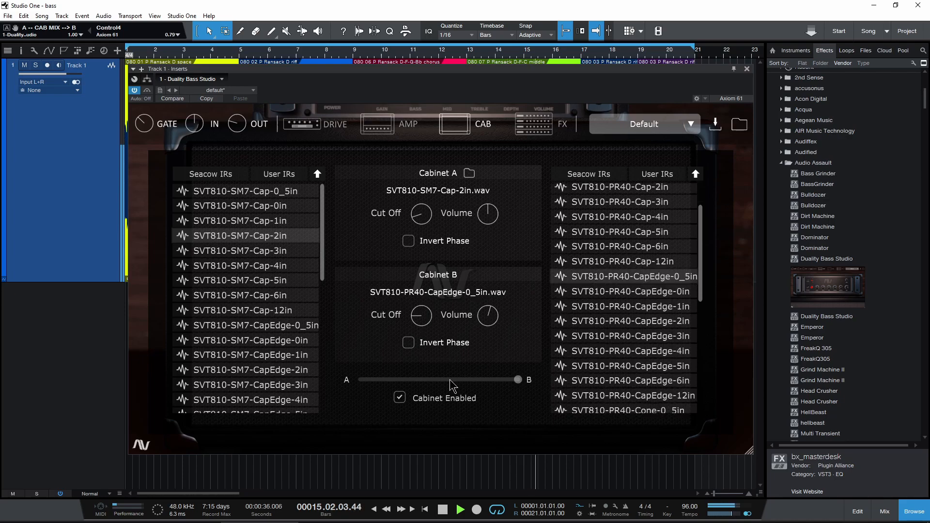
drag(517, 380, 439, 380)
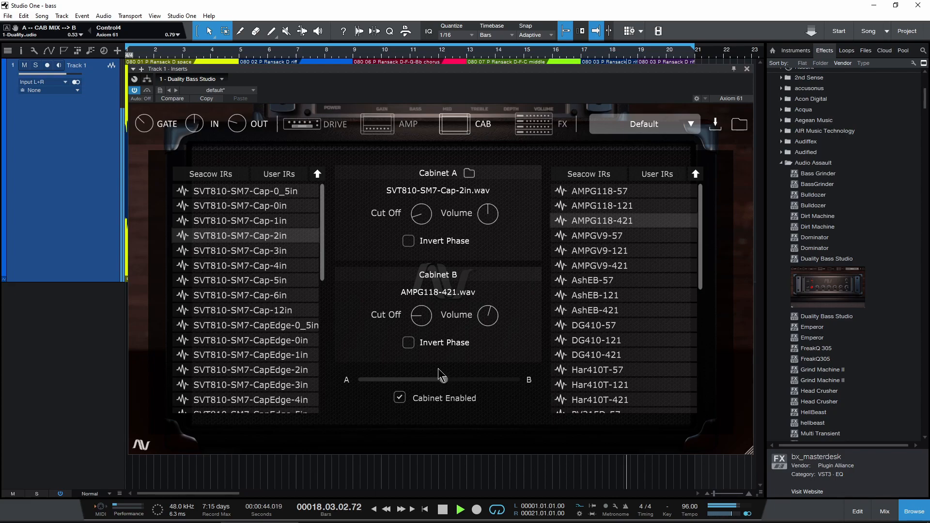
- Lean the cabinet blend toward B and show Cabinet A's user IR folders (BIGBox, EQ, Speakerbox)
drag(439, 380, 461, 379)
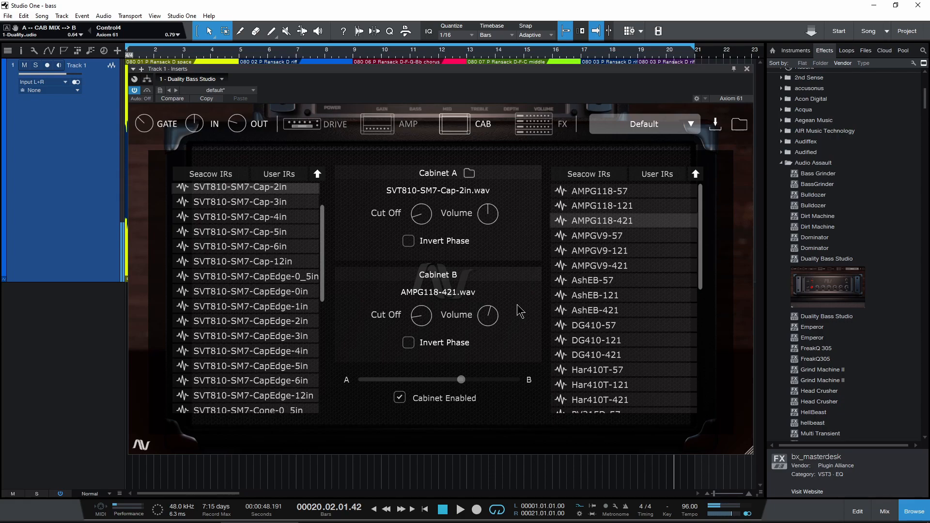
scroll(down, 3)
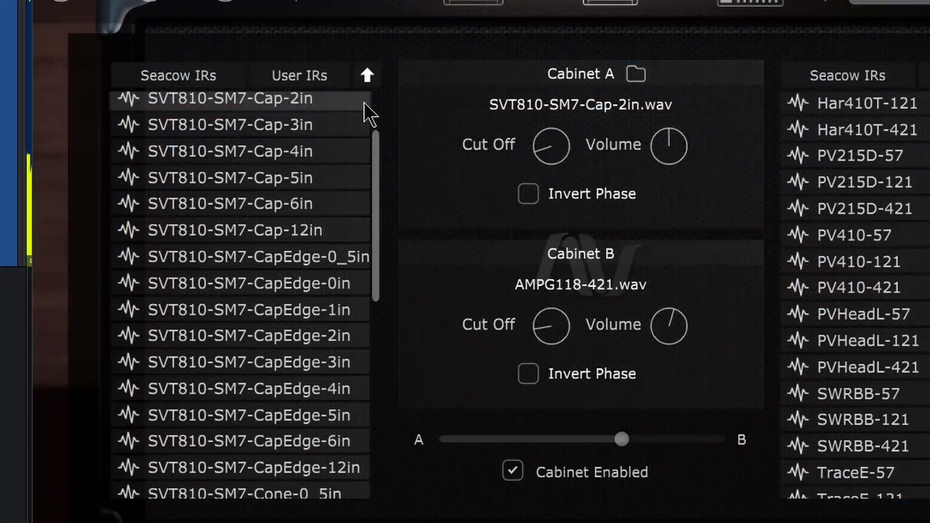
click(366, 75)
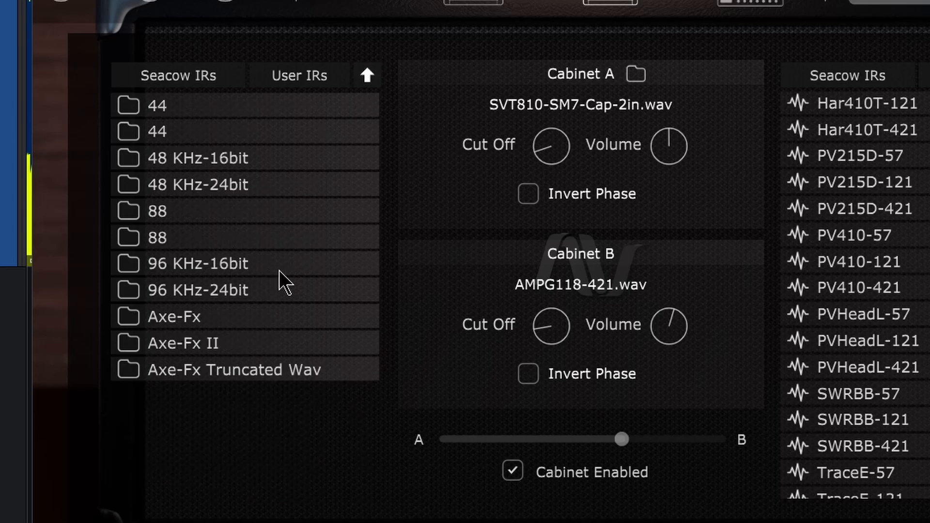
scroll(down, 3)
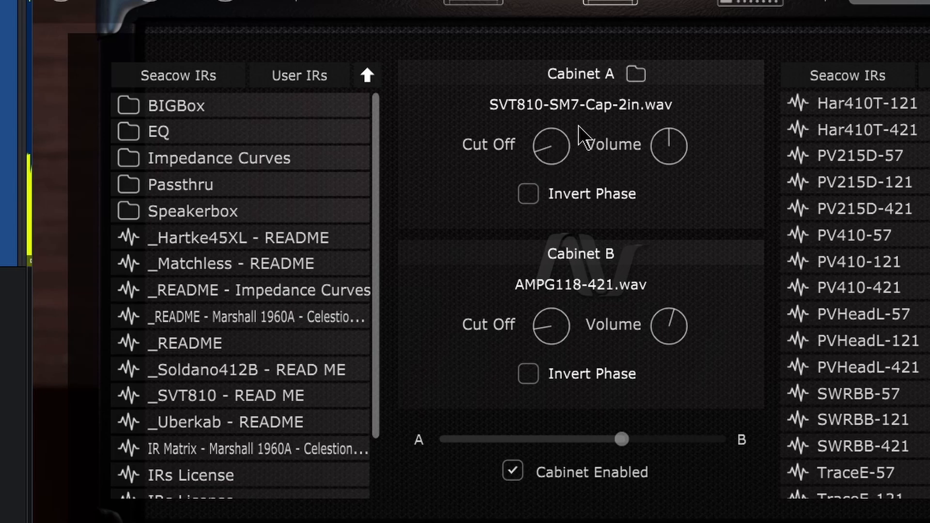
mouse_move(453, 190)
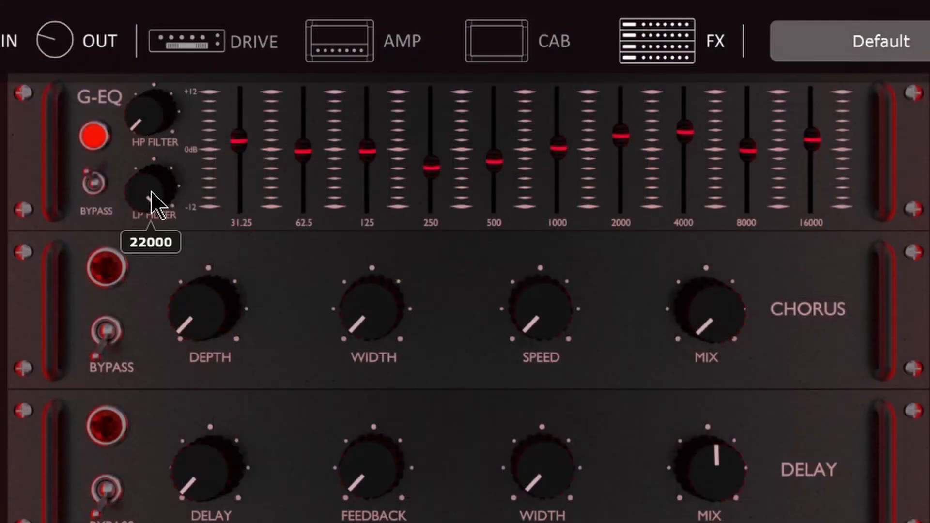
mouse_move(154, 187)
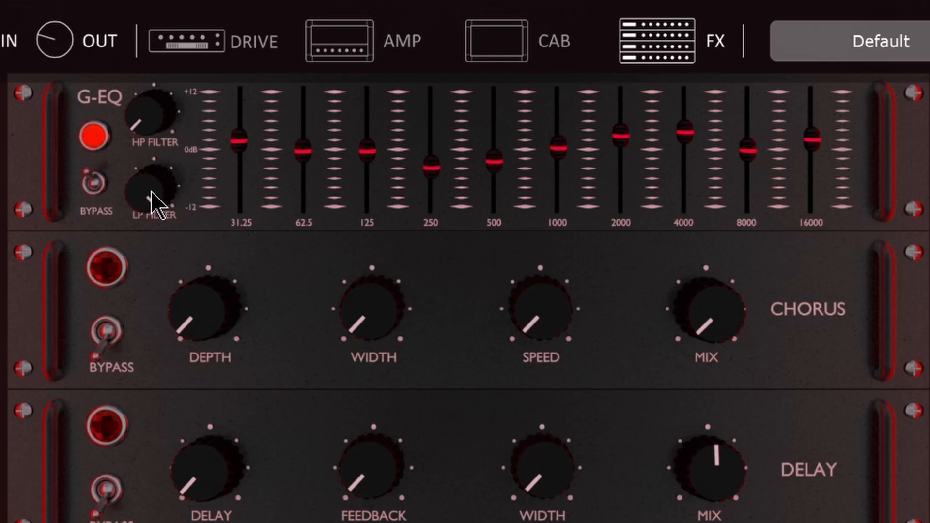
- Raise the G-EQ low-pass filter cutoff and set the chorus width and speed
drag(153, 196, 159, 112)
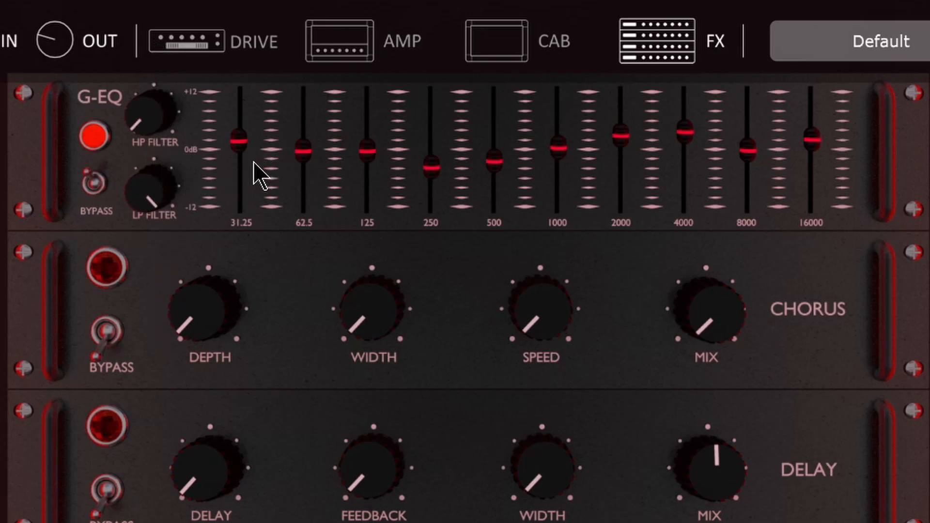
mouse_move(303, 150)
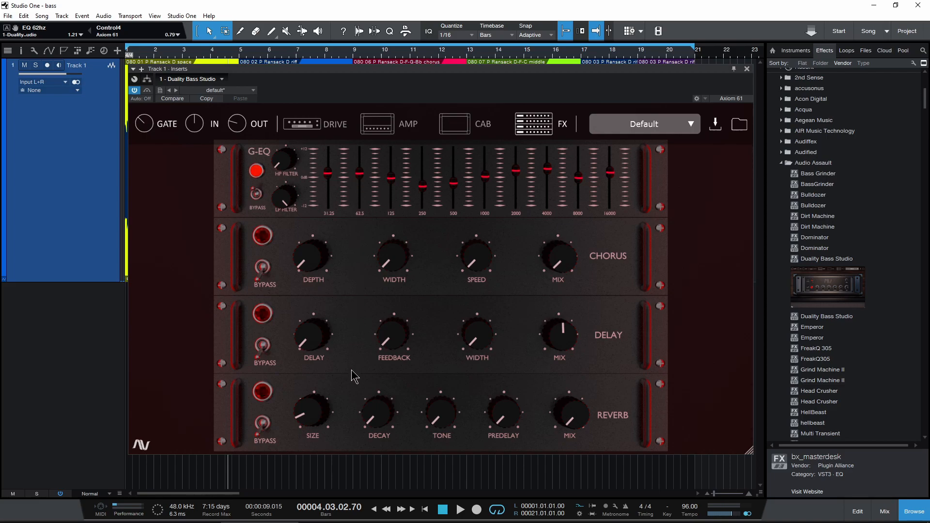
mouse_move(558, 255)
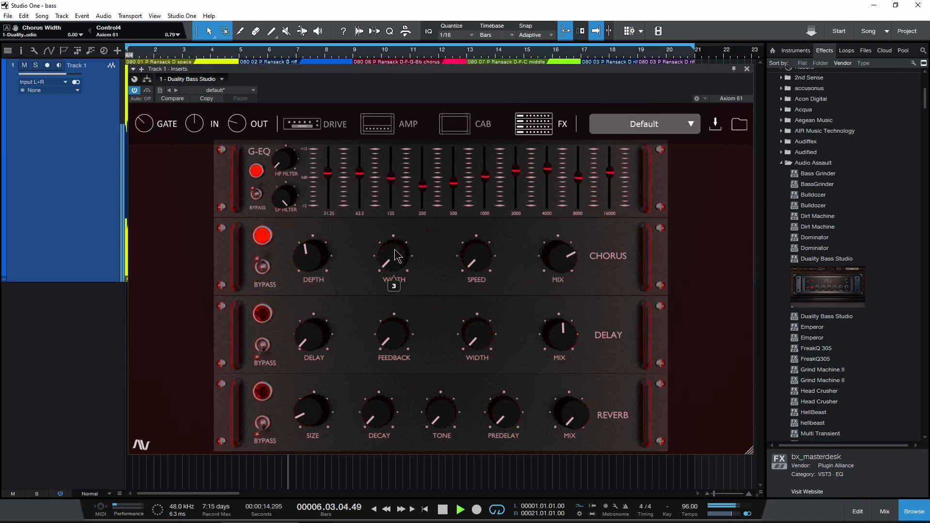
drag(393, 256, 393, 237)
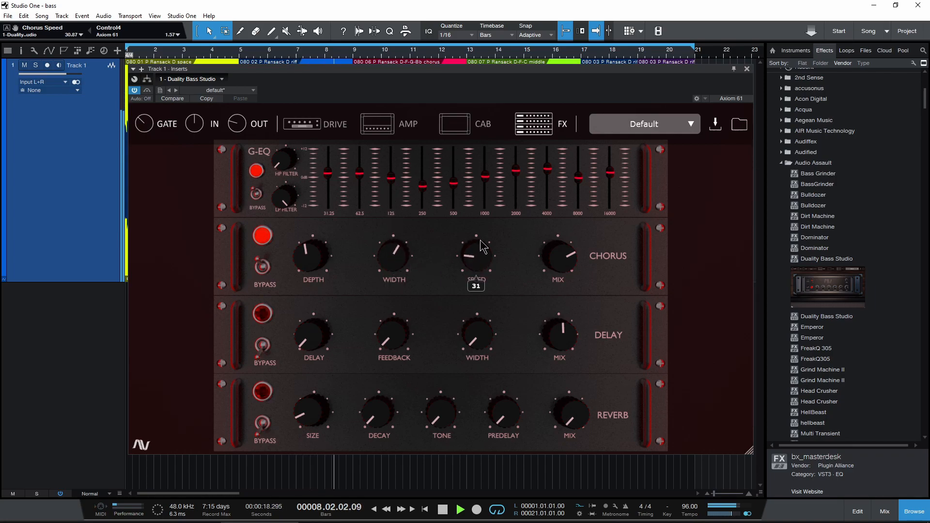
drag(476, 255, 478, 243)
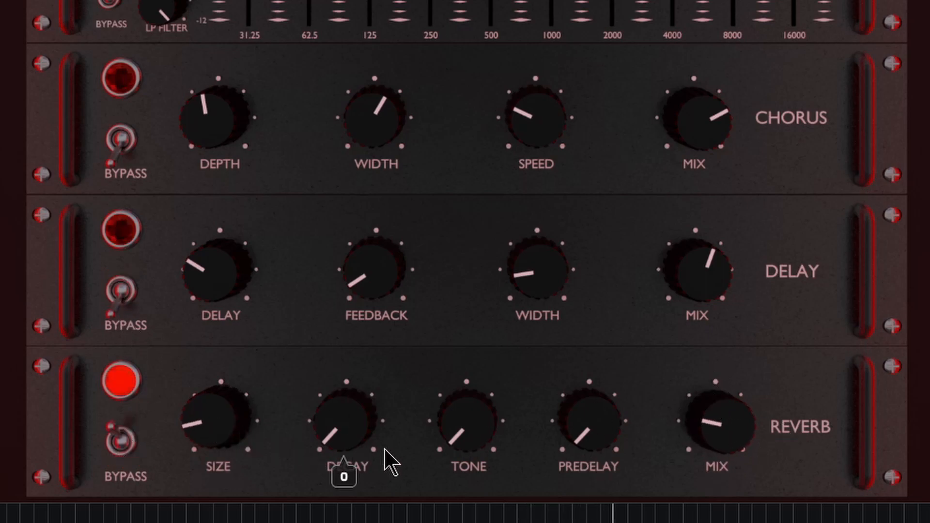
- Raise the reverb decay in the effects rack
drag(343, 441, 335, 403)
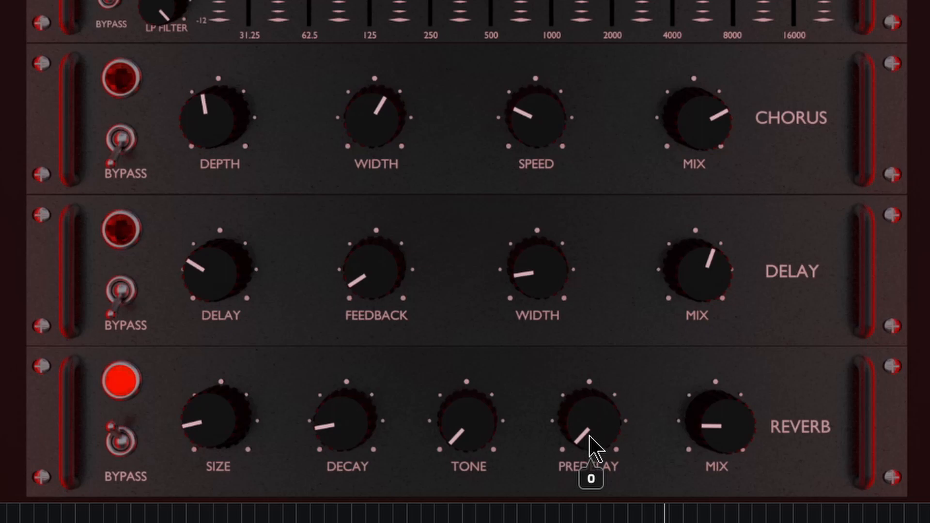
mouse_move(589, 442)
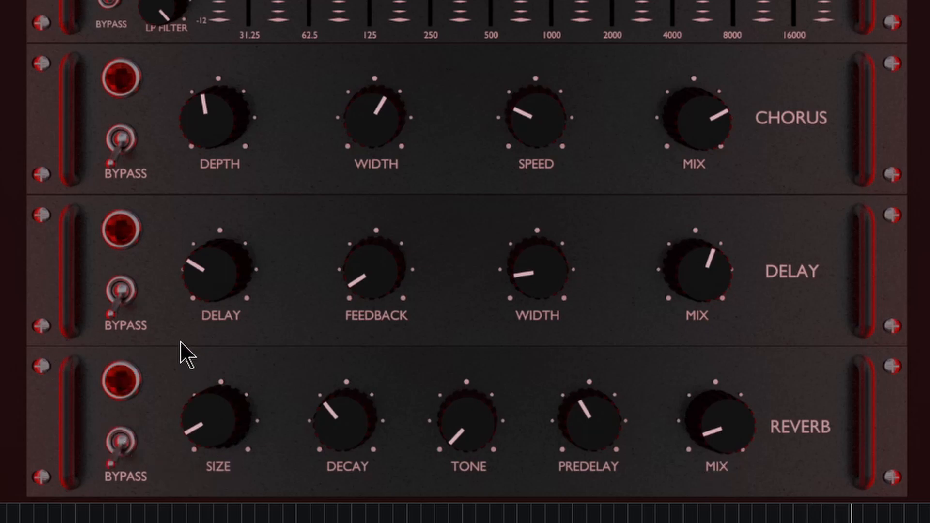
mouse_move(151, 317)
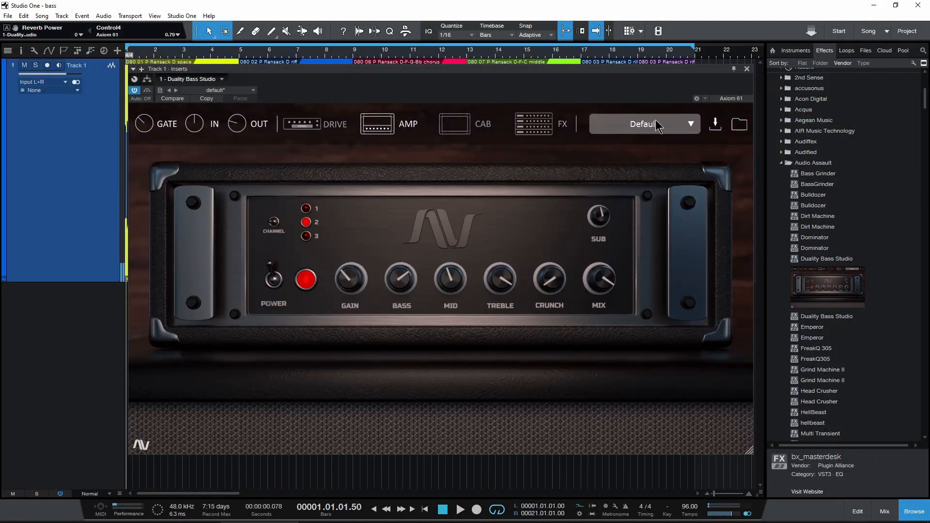
- Save the current tone as preset 'Benoni Metal 1' and show the saved preset list
click(714, 124)
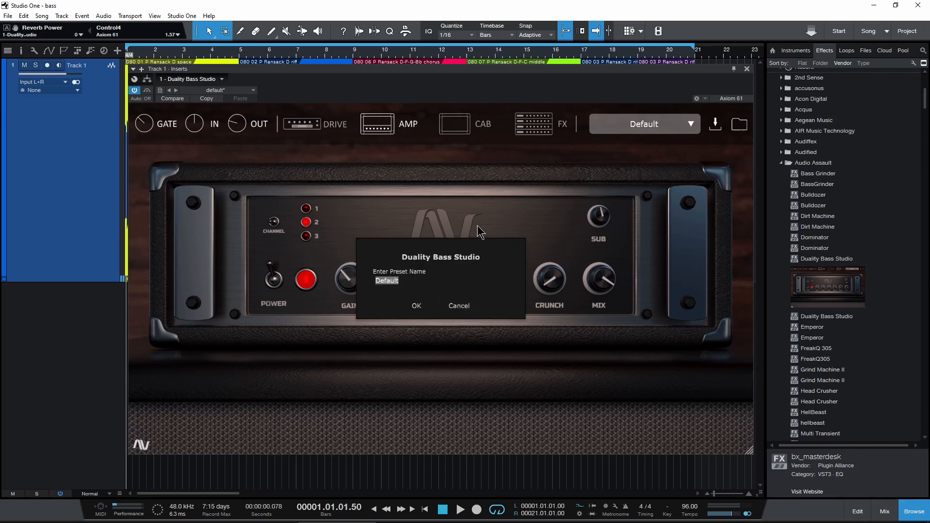
mouse_move(430, 294)
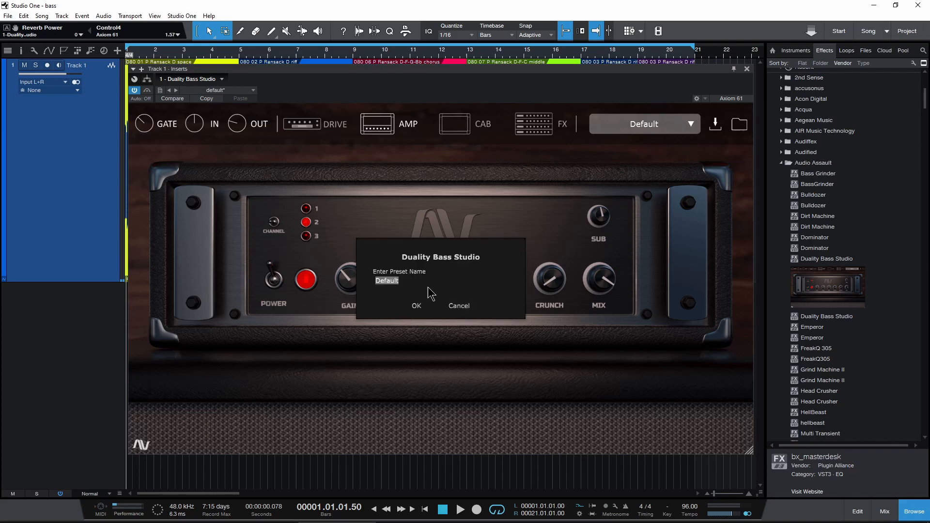
click(458, 305)
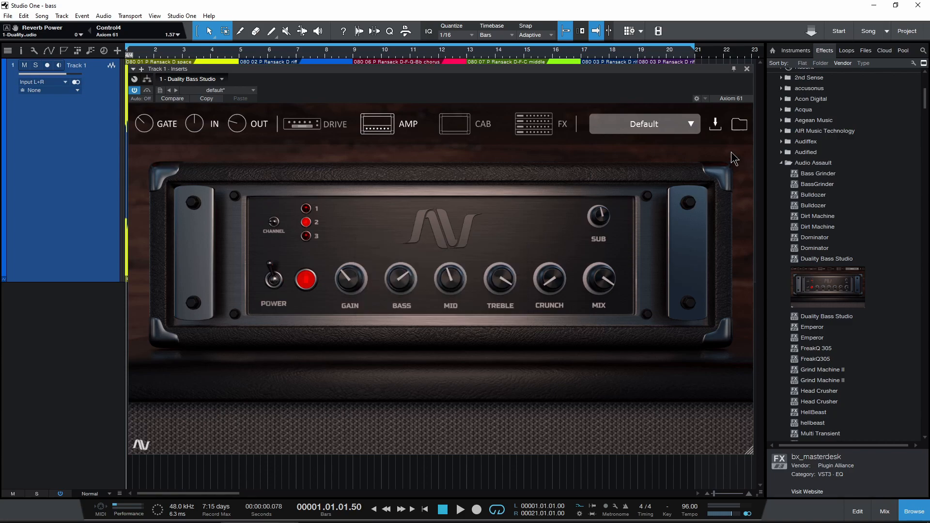
click(715, 125)
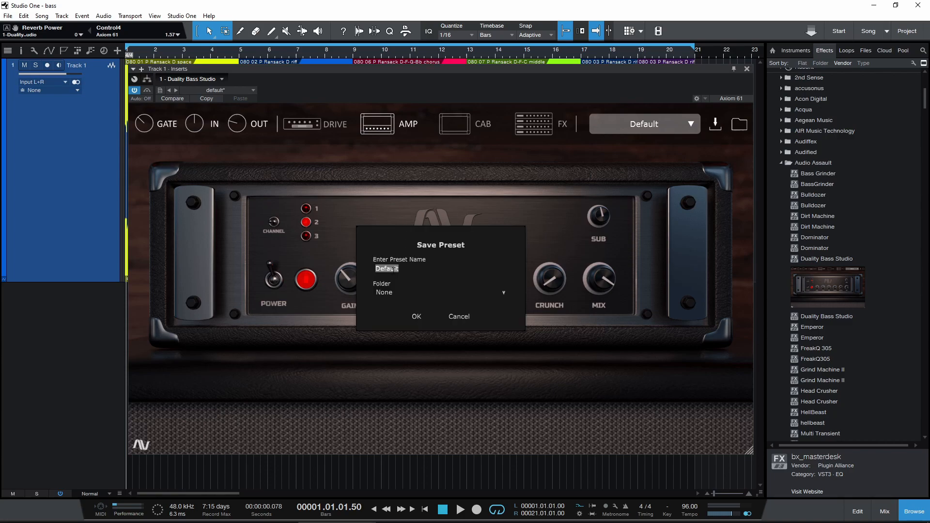
text(Benoni Metal 1)
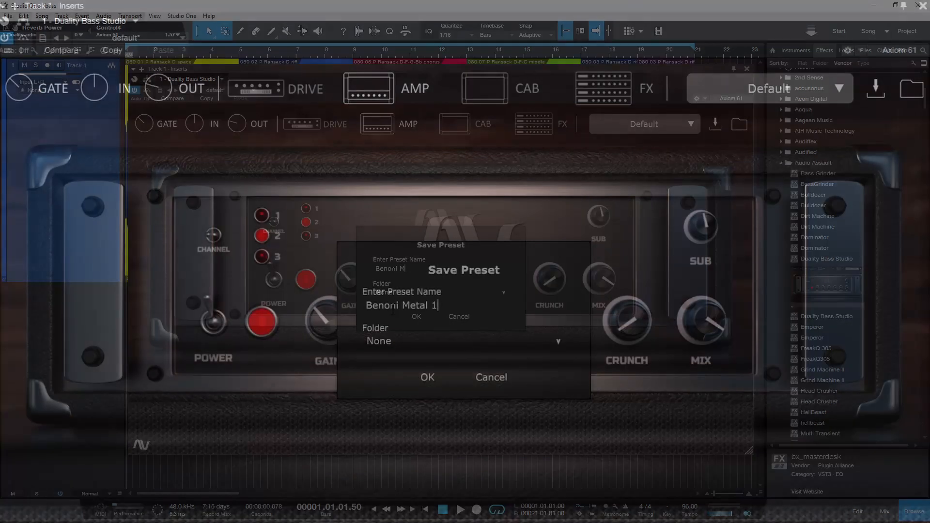
click(461, 341)
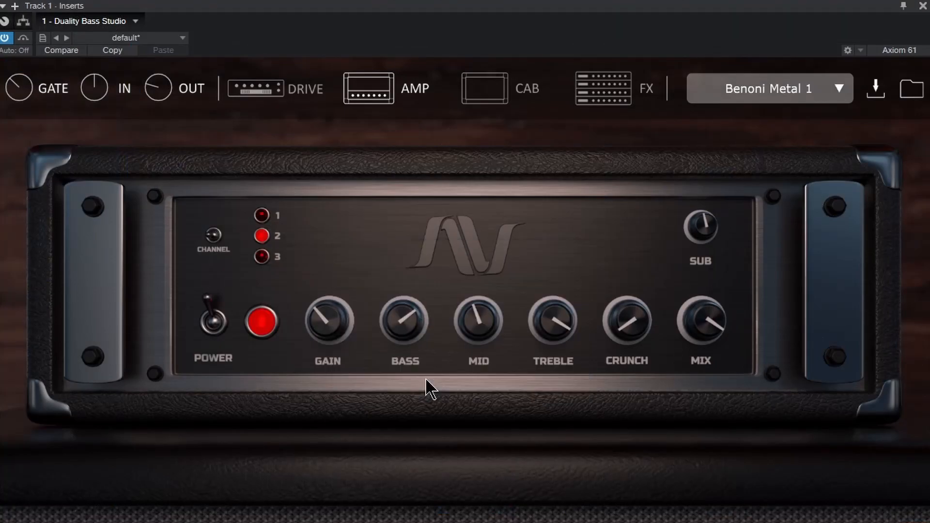
click(768, 89)
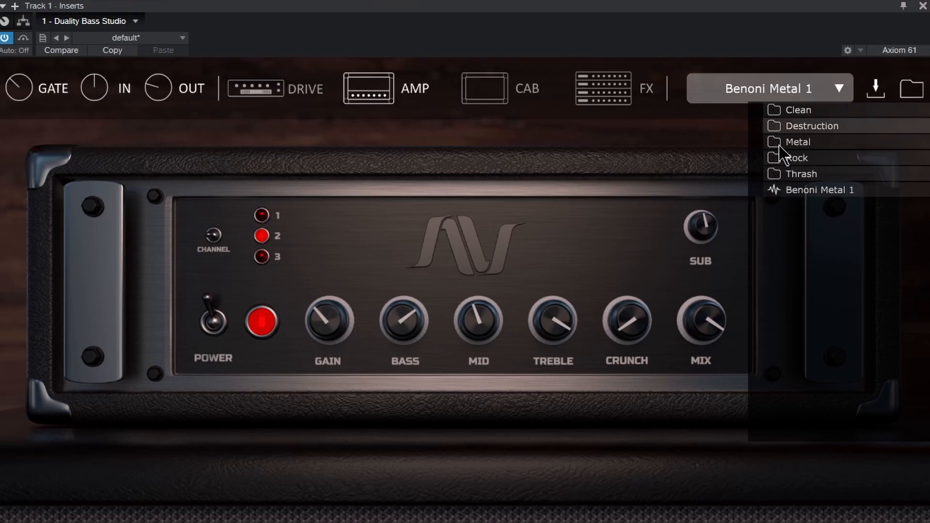
- Peek at the Destruction preset folder, then open the Presets folder in Explorer and select Metal
click(812, 125)
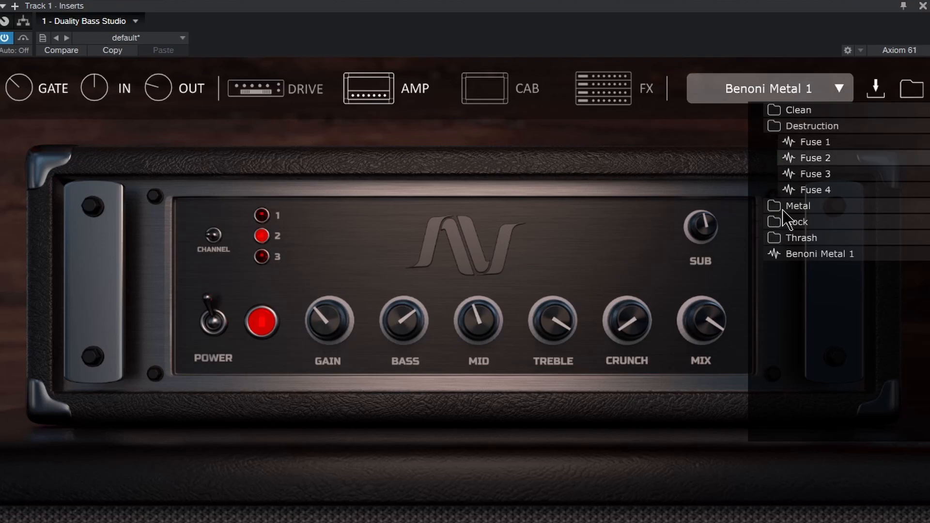
click(814, 158)
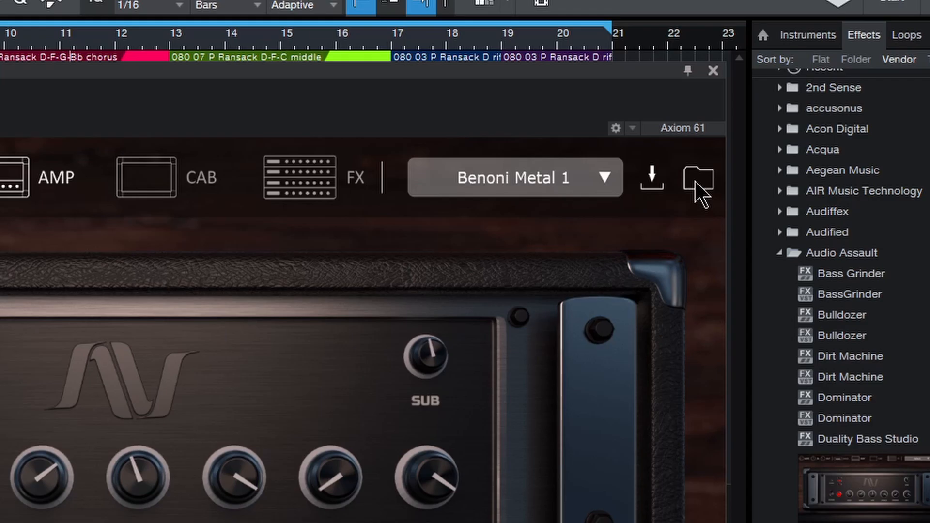
click(698, 176)
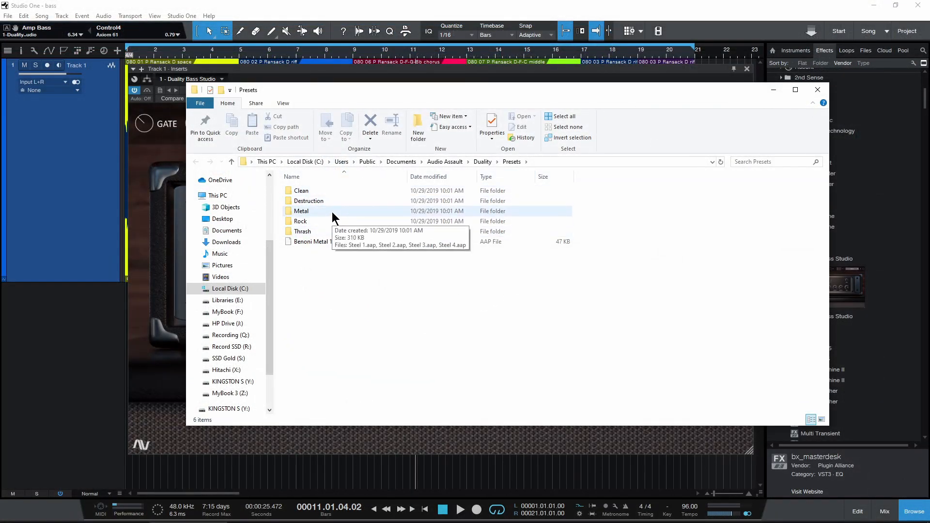
click(318, 241)
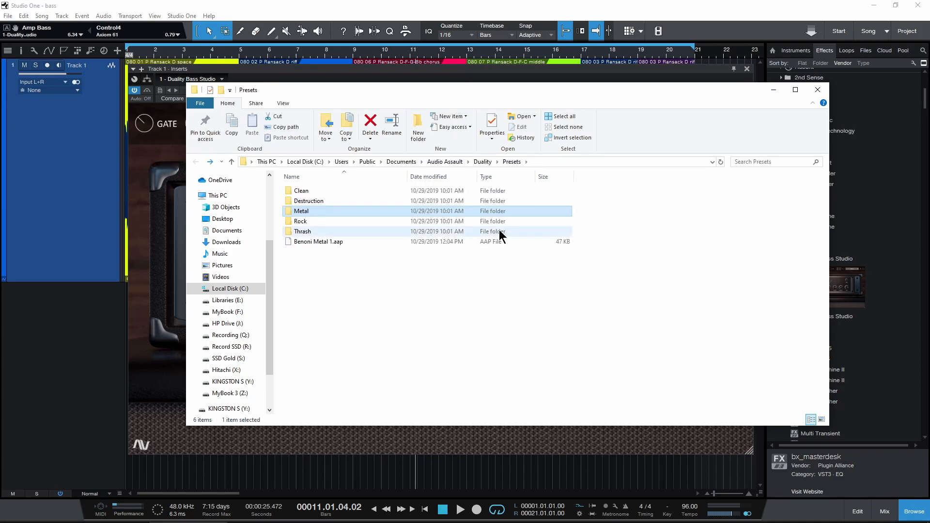